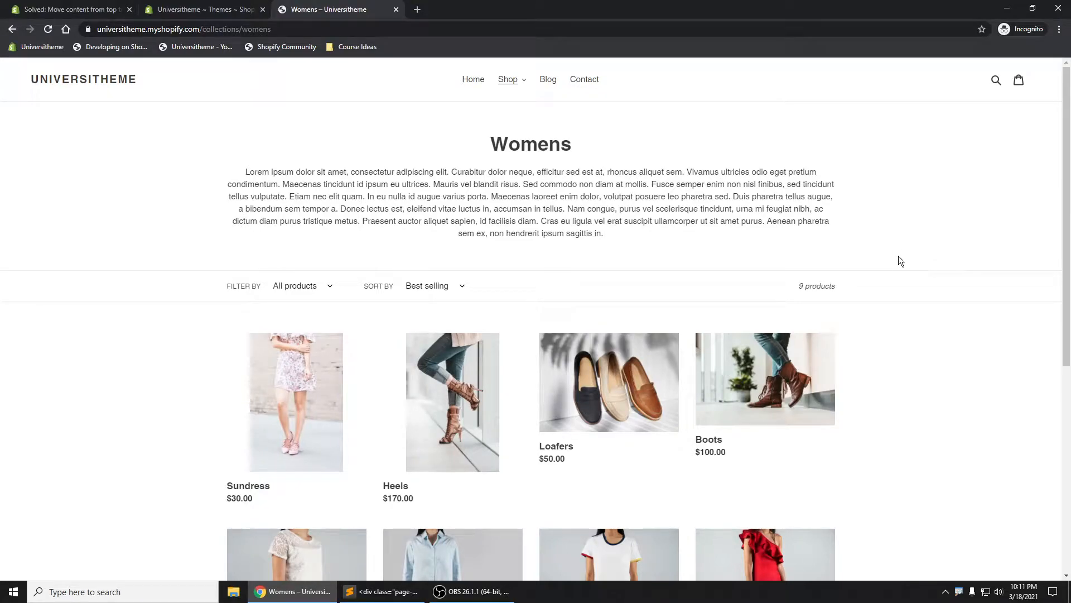
{"action": "mouse_move", "coordinate": [848, 230]}
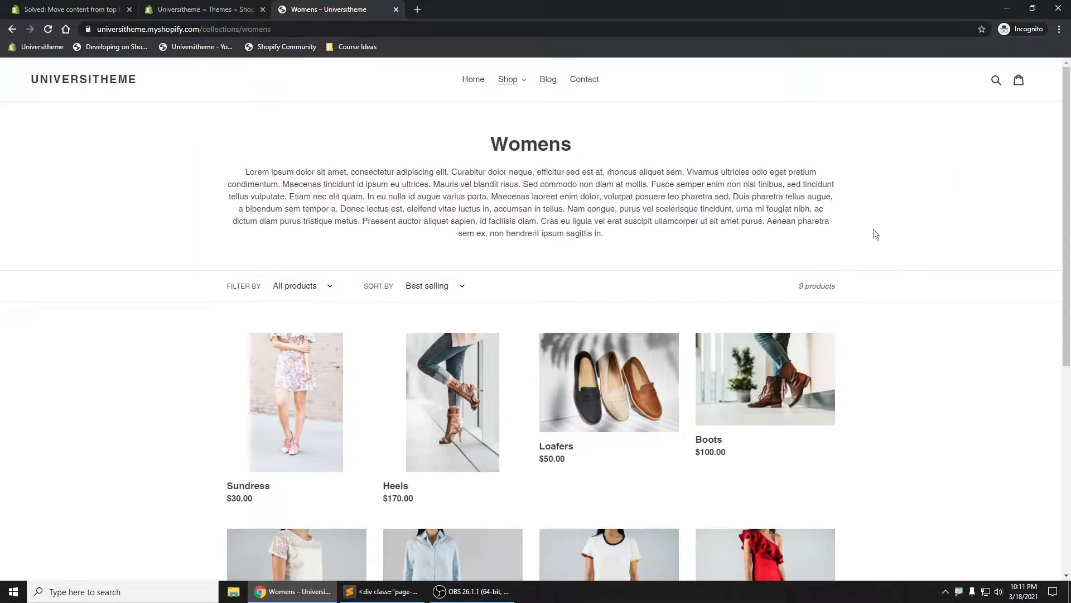
Review the Womens collection storefront page, noting the heading and description above the grid
{"action": "scroll", "scroll_direction": "down", "scroll_amount": 3}
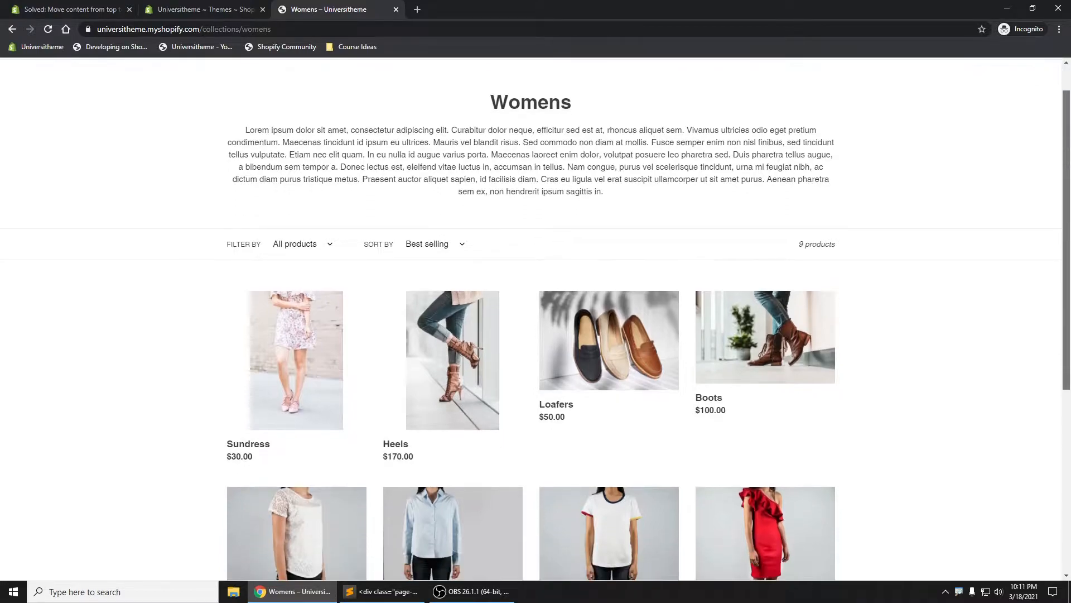
{"action": "left_click_drag", "start_coordinate": [315, 128], "coordinate": [592, 190]}
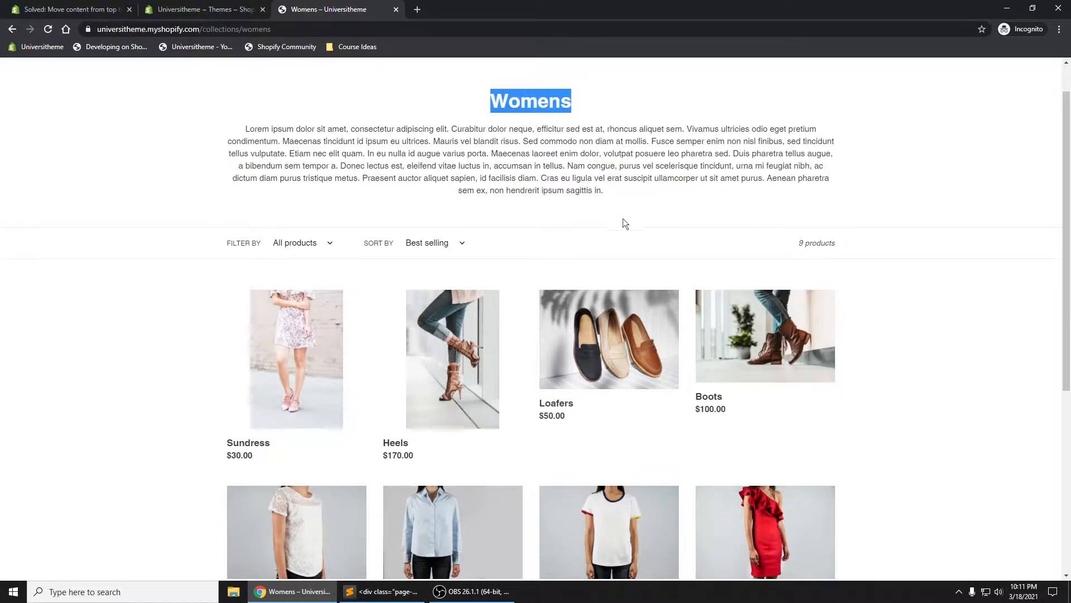
{"action": "scroll", "scroll_direction": "down", "scroll_amount": 3}
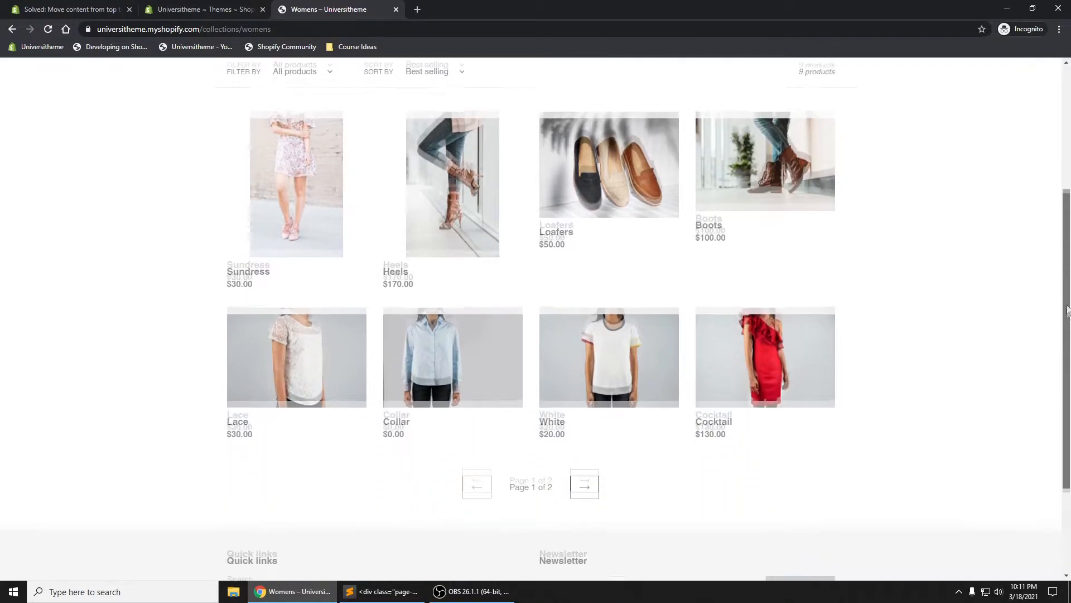
{"action": "scroll", "scroll_direction": "down", "scroll_amount": 3}
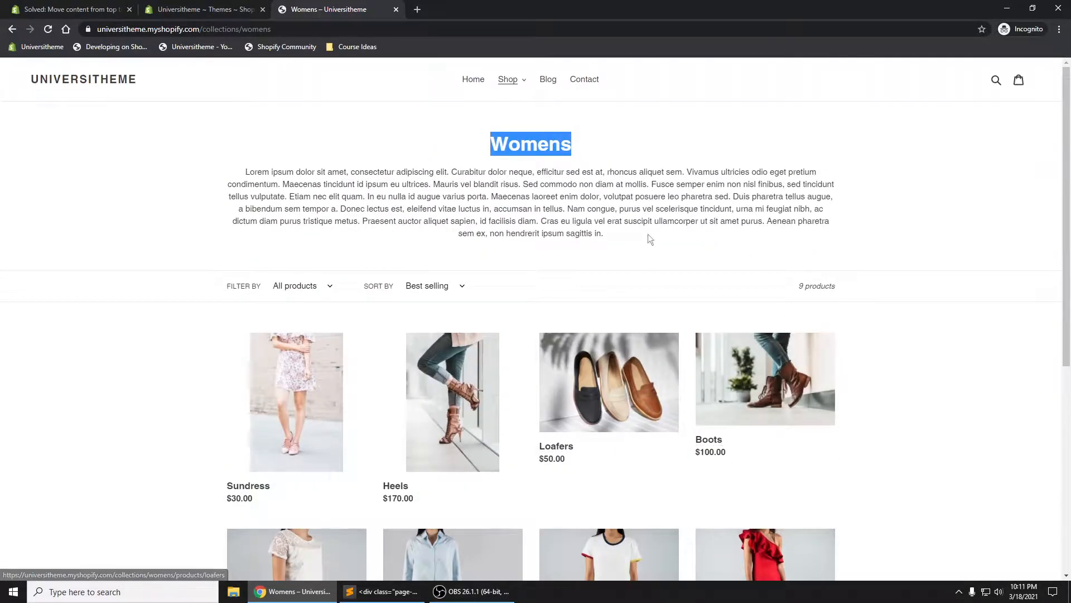
{"action": "mouse_move", "coordinate": [613, 372]}
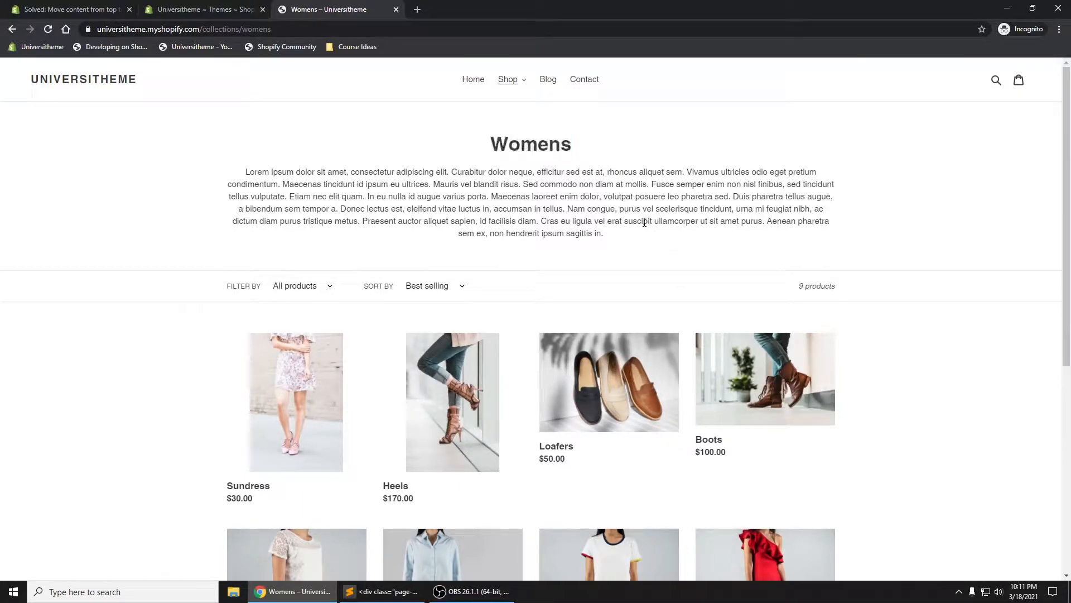
{"action": "mouse_move", "coordinate": [600, 434]}
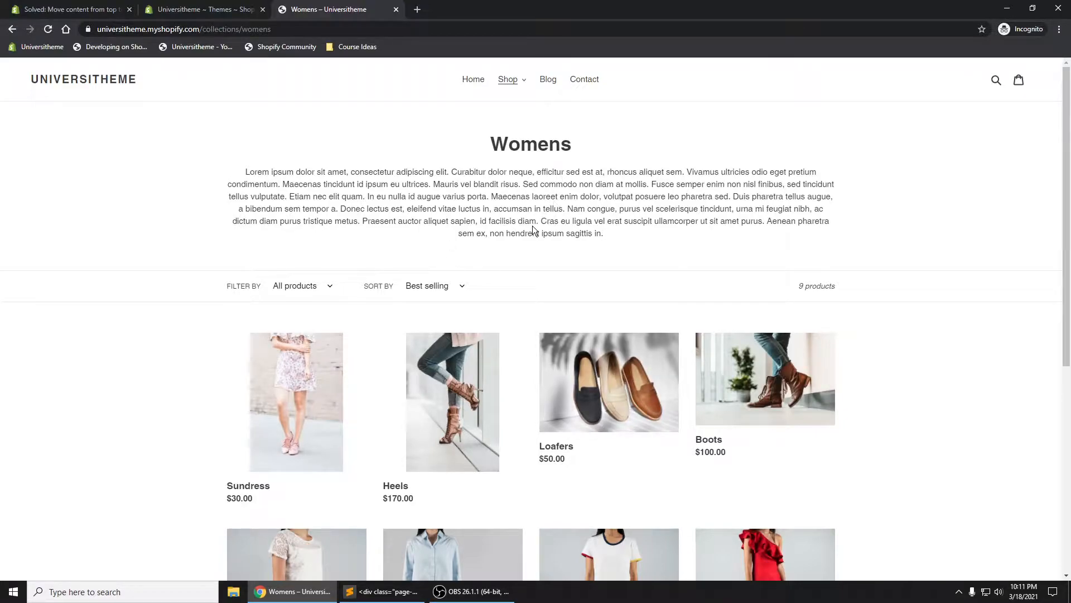
From Online Store > Themes, launch Edit code for the Debut theme
{"action": "left_click", "coordinate": [205, 9]}
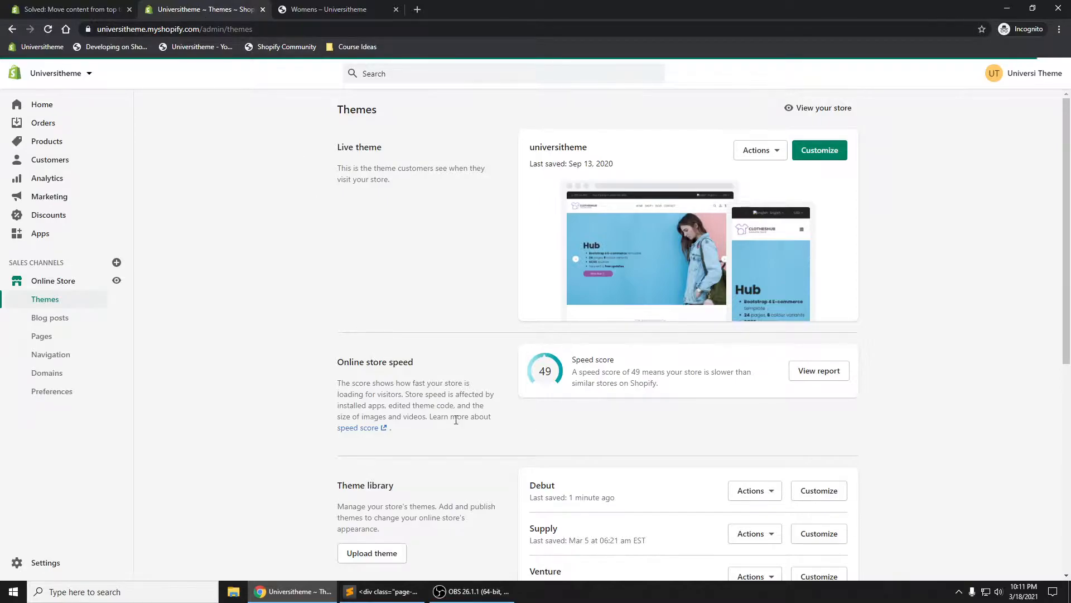
{"action": "scroll", "scroll_direction": "down", "scroll_amount": 3}
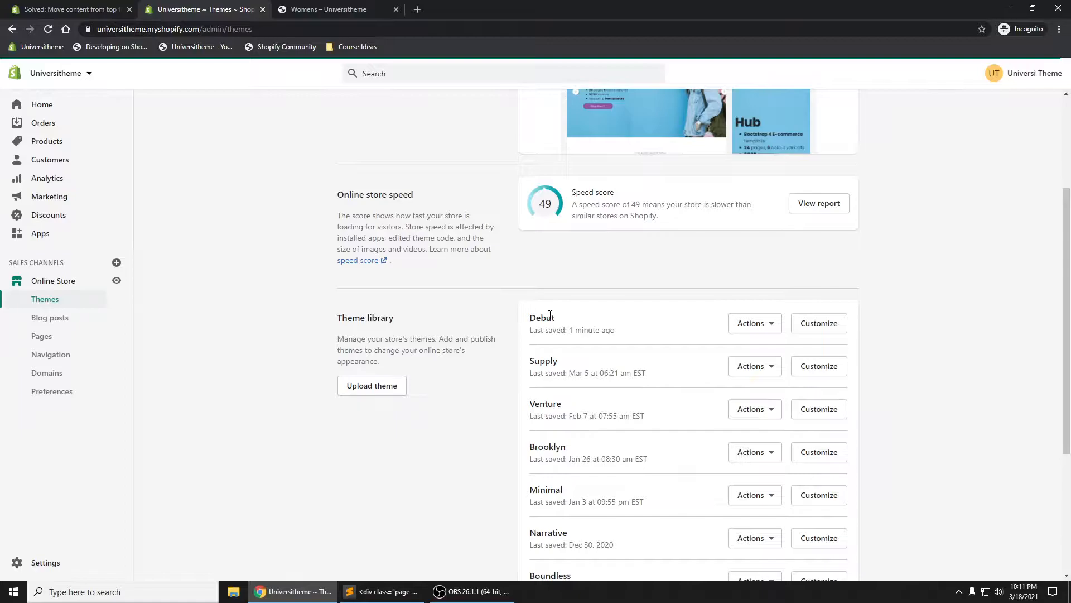
{"action": "left_click", "coordinate": [754, 324]}
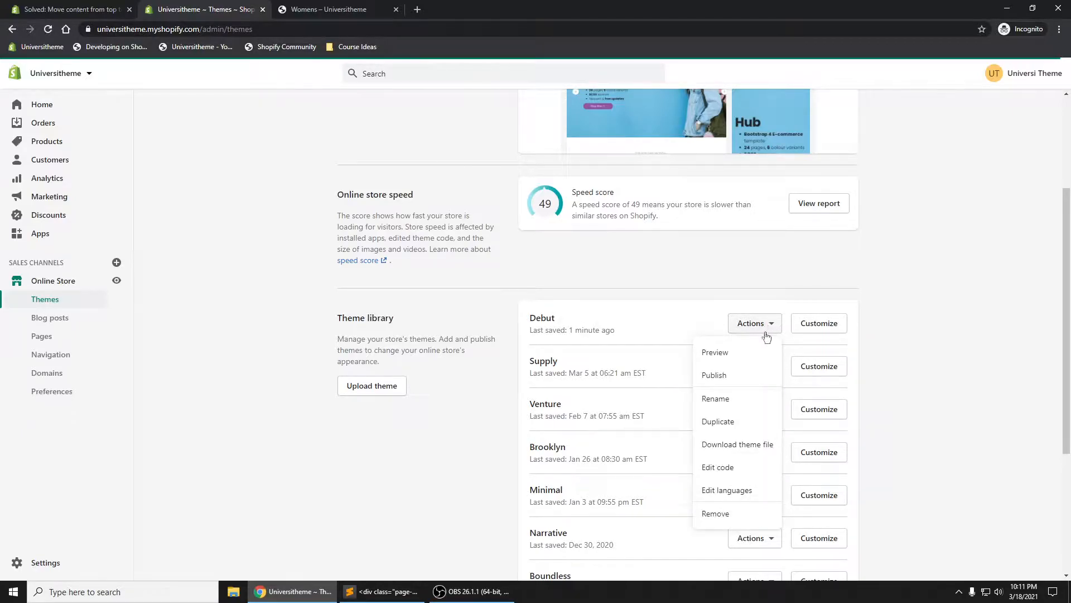
{"action": "left_click", "coordinate": [718, 466]}
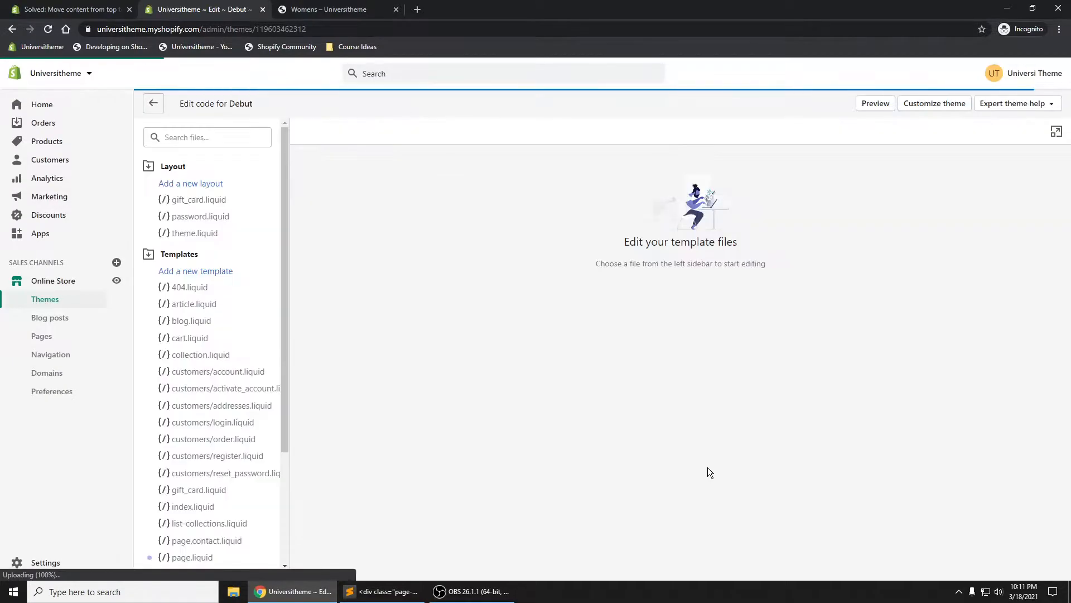
Briefly peek at collection-template.liquid, close it, and leave the Sections folder expanded
{"action": "left_click", "coordinate": [201, 355]}
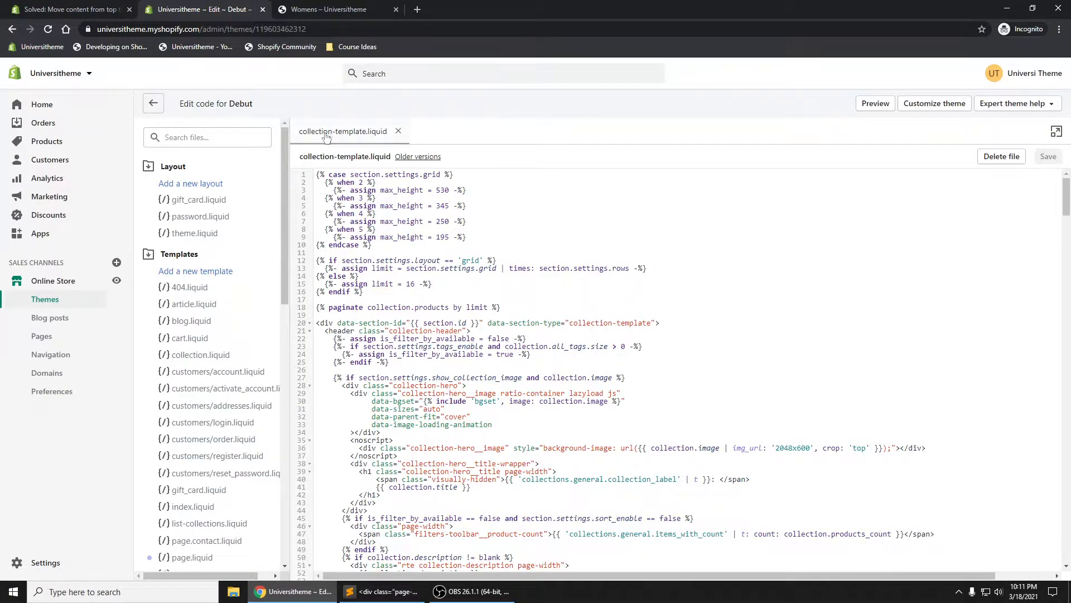
{"action": "left_click", "coordinate": [398, 131]}
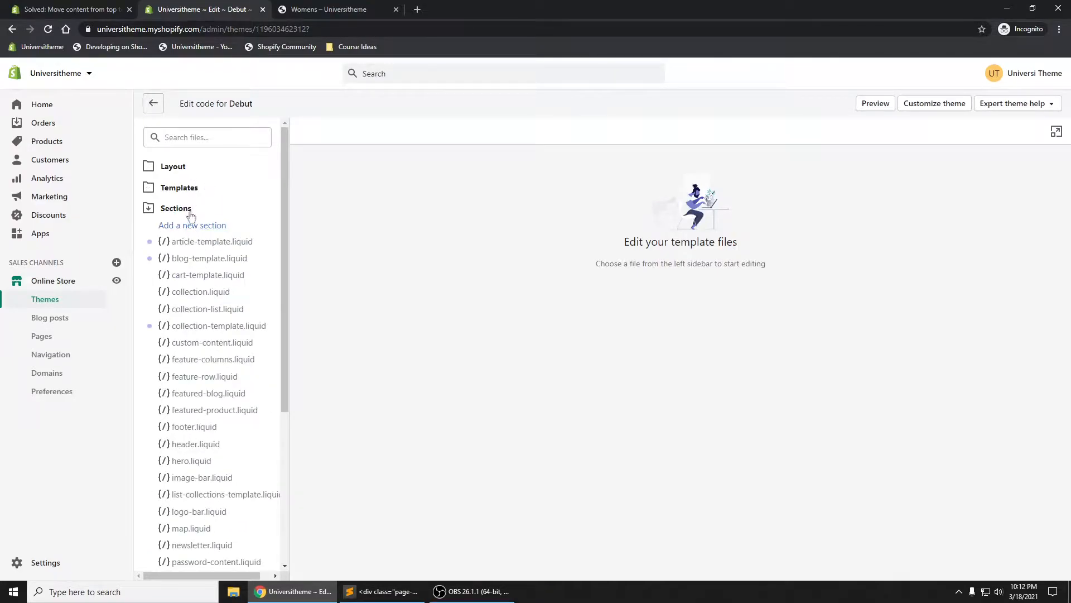
{"action": "left_click", "coordinate": [176, 208]}
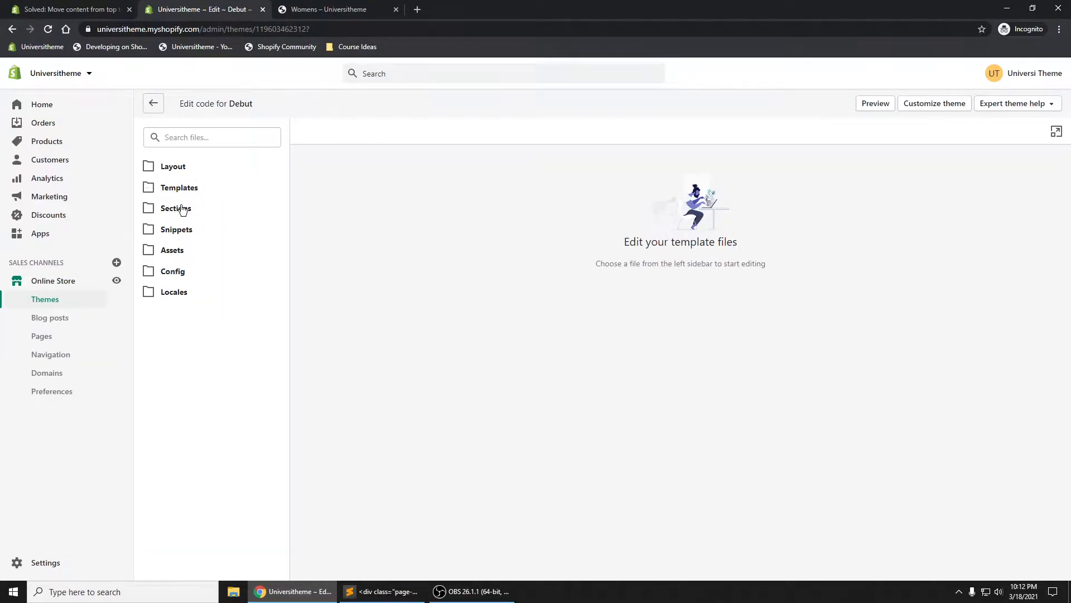
{"action": "left_click", "coordinate": [177, 208]}
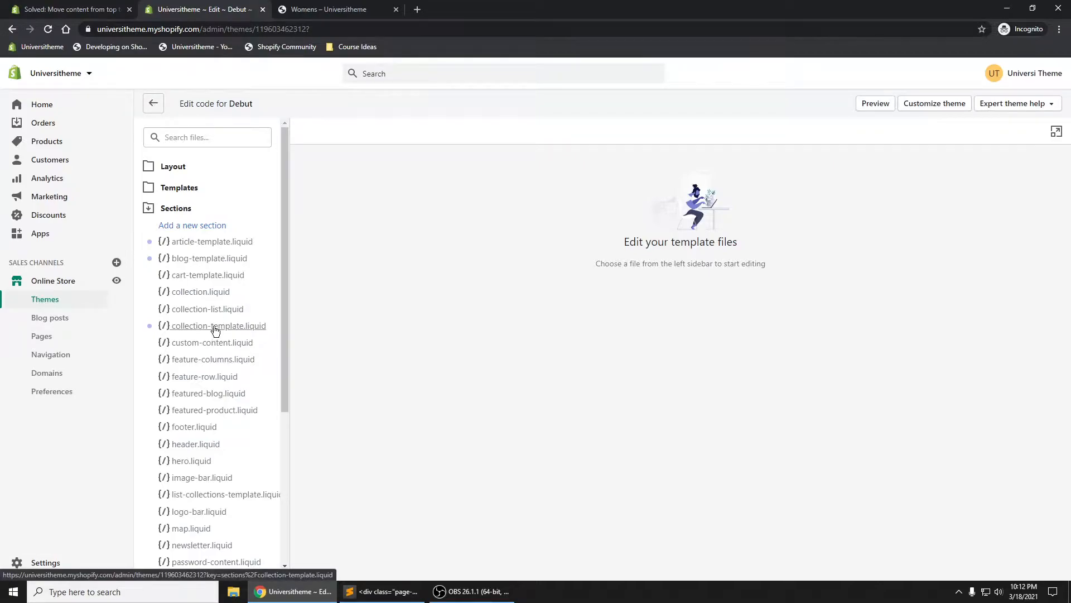
In collection-template.liquid, select and remove the section-header block inside the else branch
{"action": "left_click", "coordinate": [218, 326]}
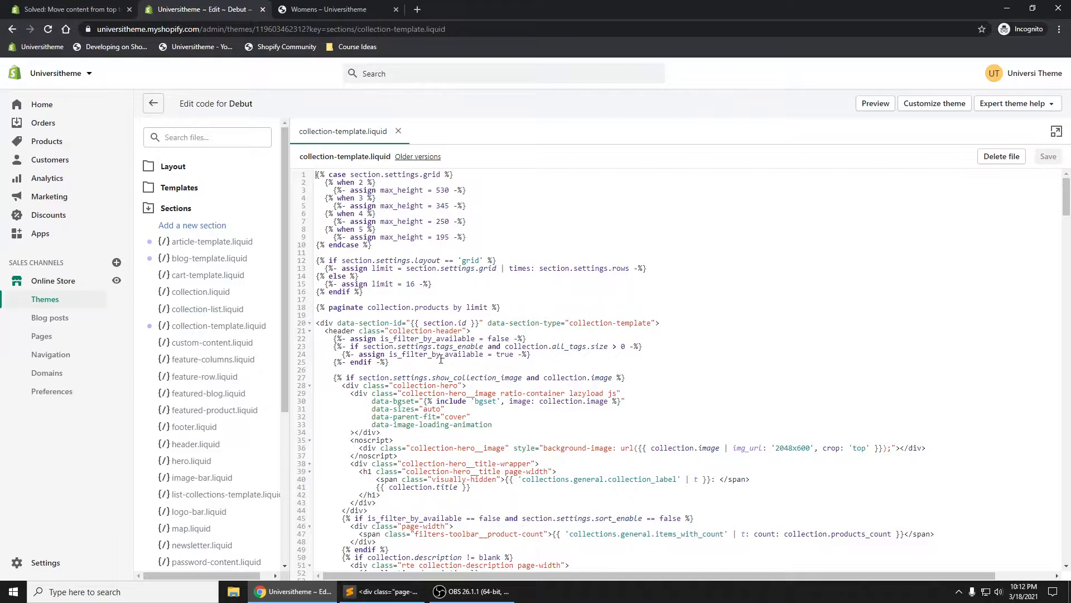
{"action": "scroll", "scroll_direction": "down", "scroll_amount": 3}
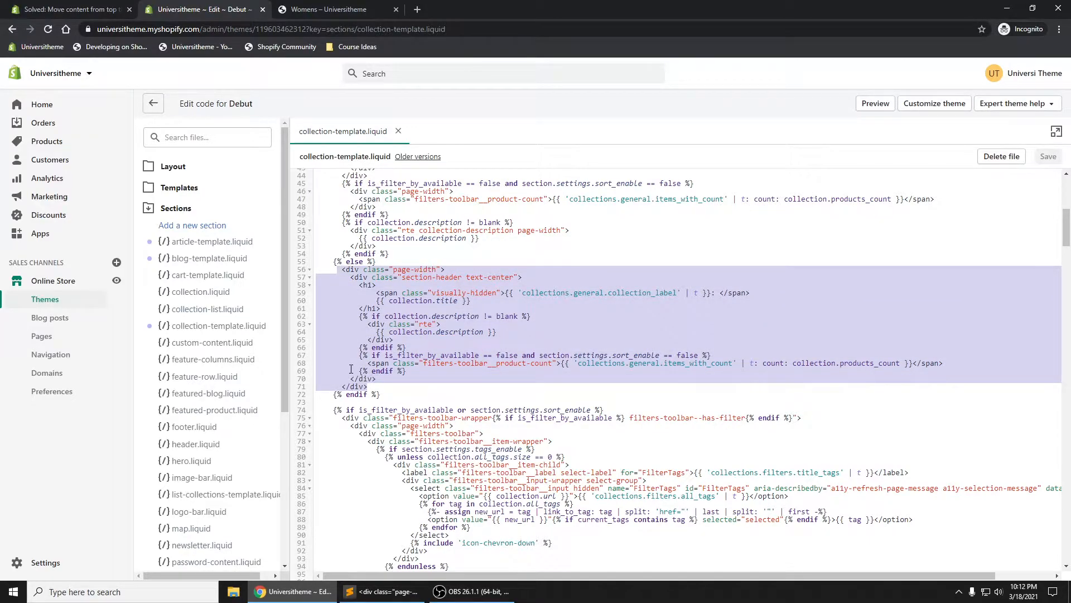
{"action": "left_click", "coordinate": [442, 354]}
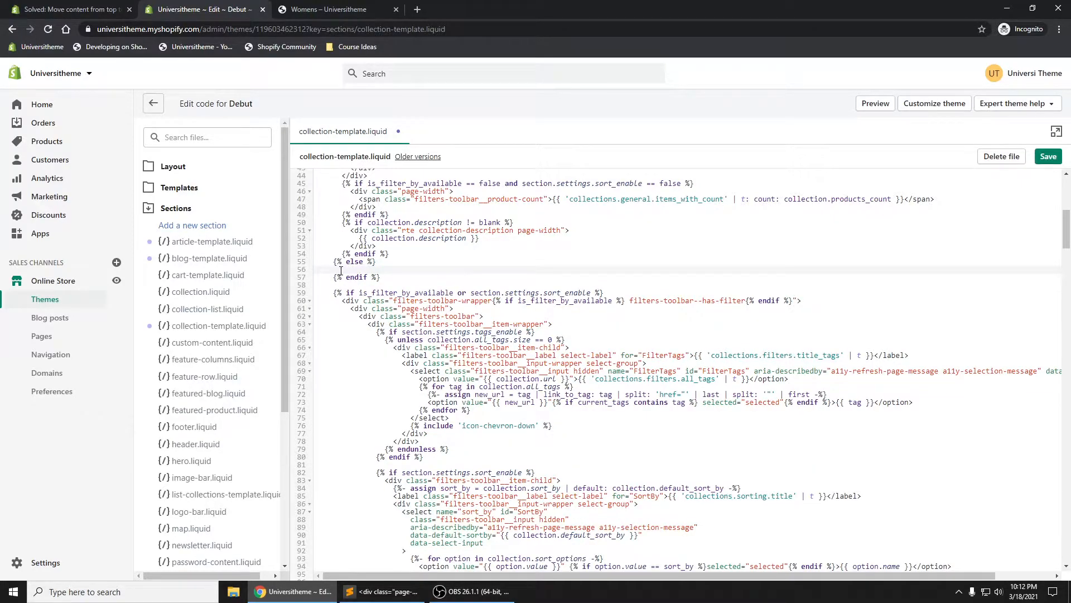
Preview the Womens collection page showing products with no title or description header
{"action": "left_click", "coordinate": [326, 9]}
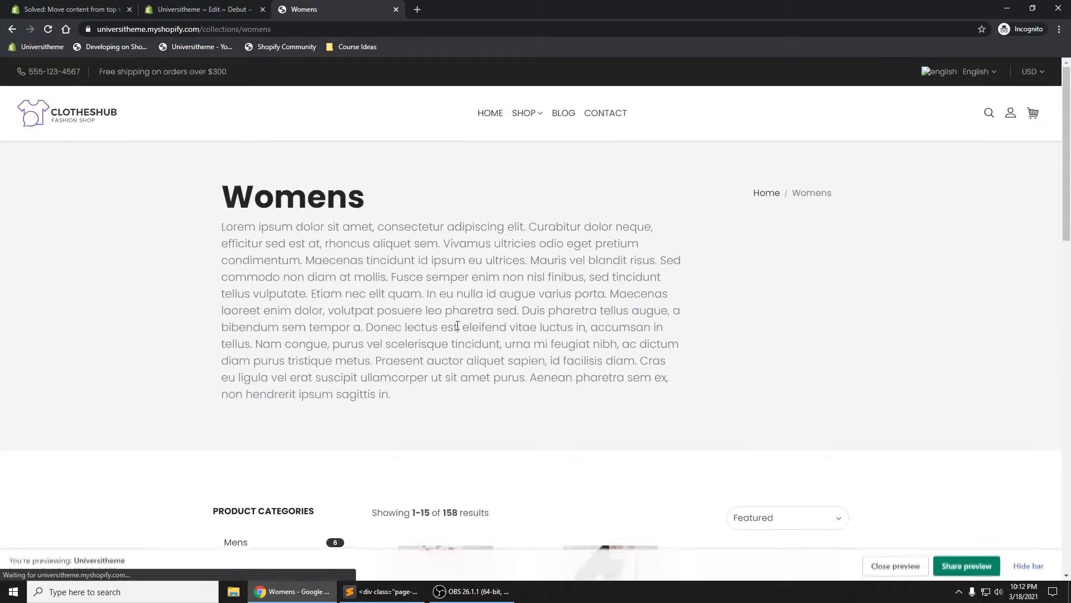
{"action": "left_click", "coordinate": [72, 9]}
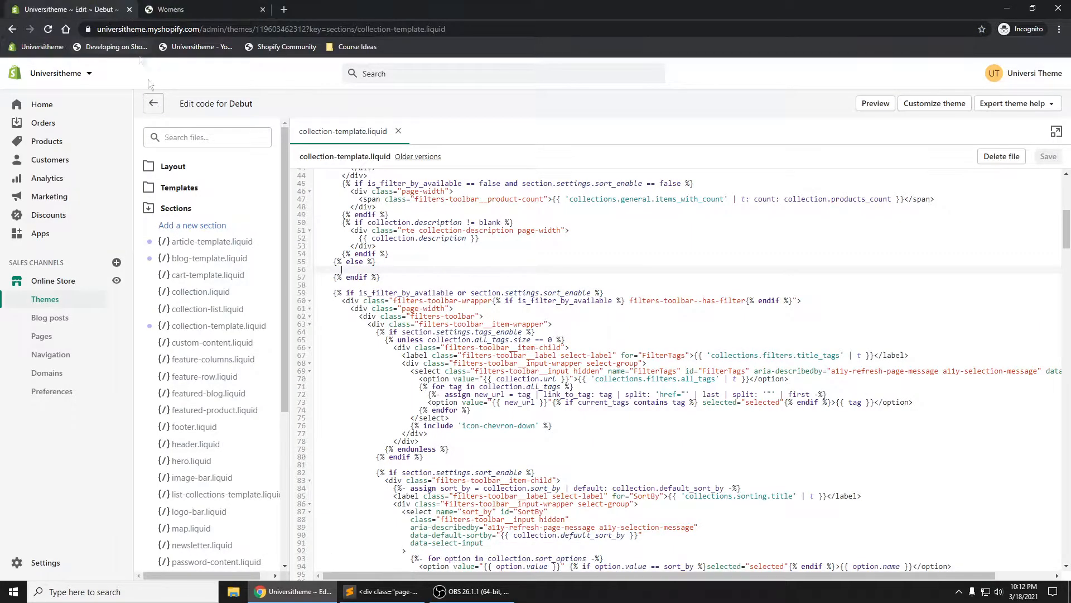
{"action": "right_click", "coordinate": [45, 299]}
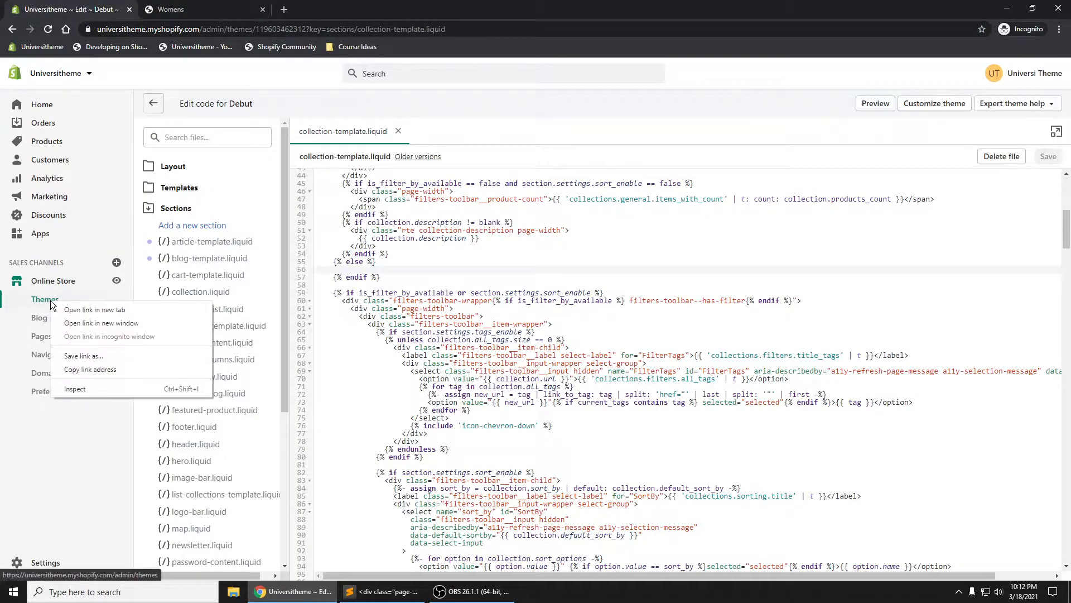
{"action": "left_click", "coordinate": [94, 309]}
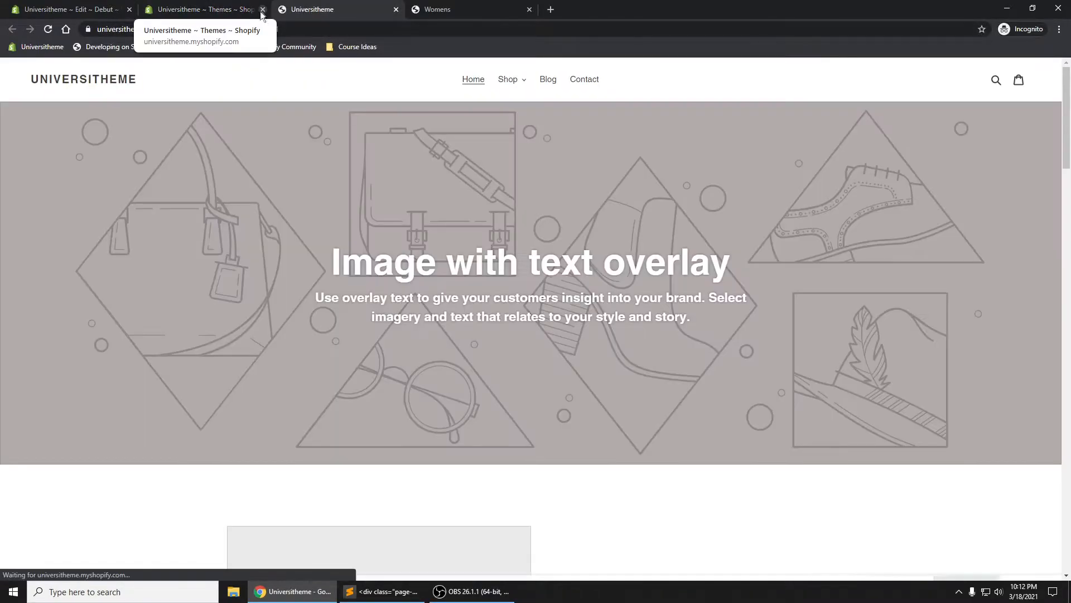
{"action": "left_click", "coordinate": [264, 9]}
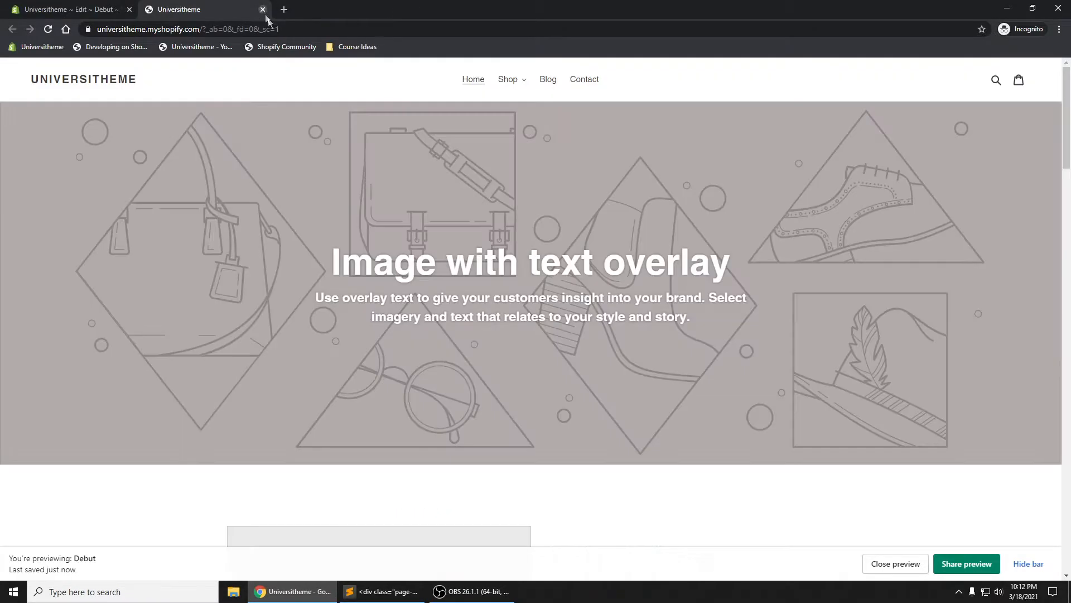
{"action": "mouse_move", "coordinate": [513, 115]}
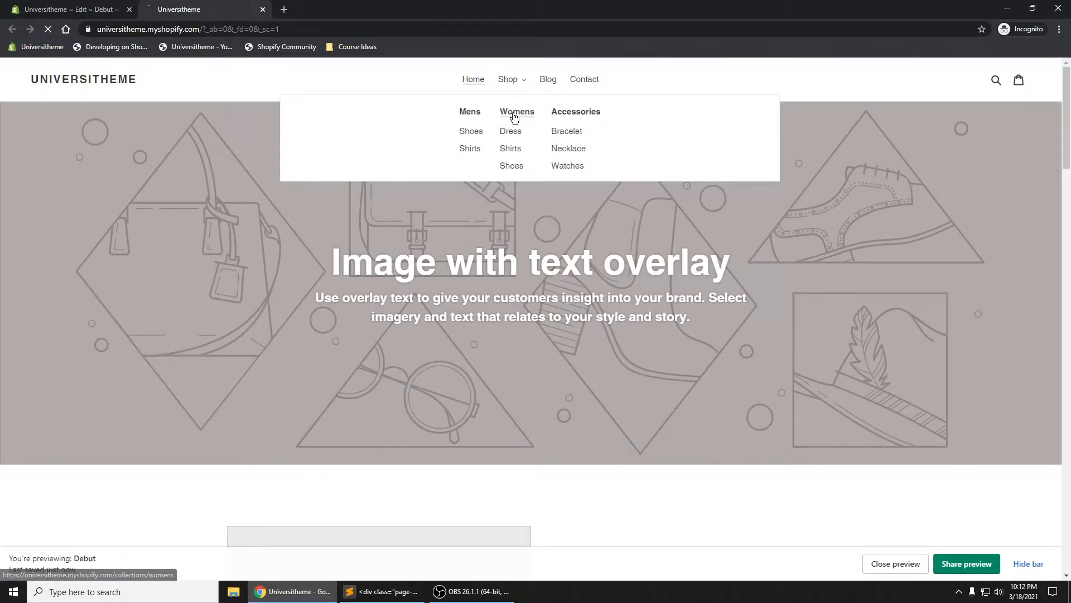
{"action": "left_click", "coordinate": [517, 112]}
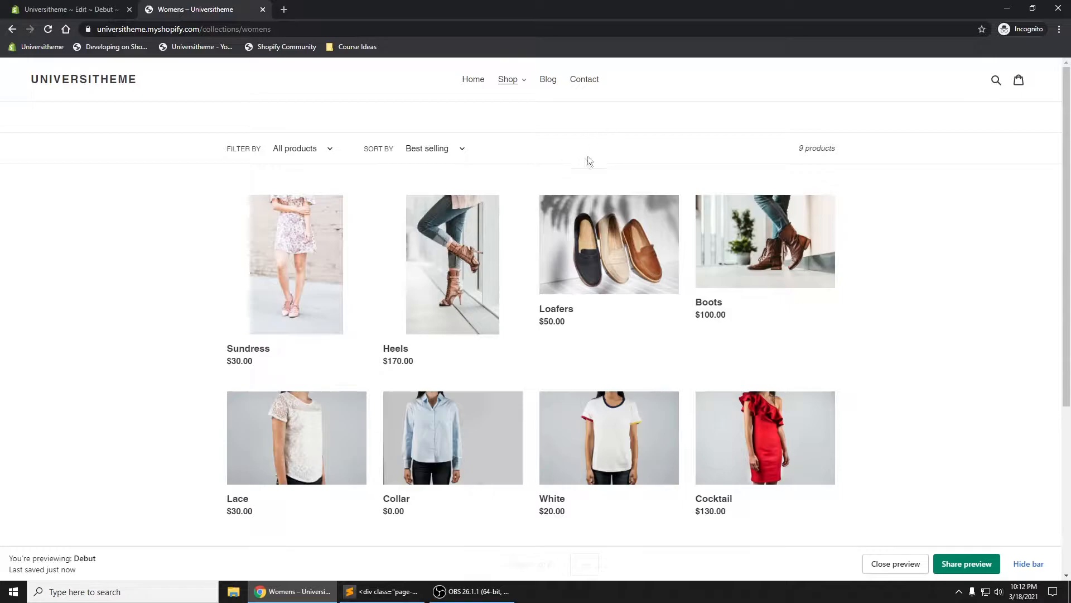
{"action": "mouse_move", "coordinate": [515, 149]}
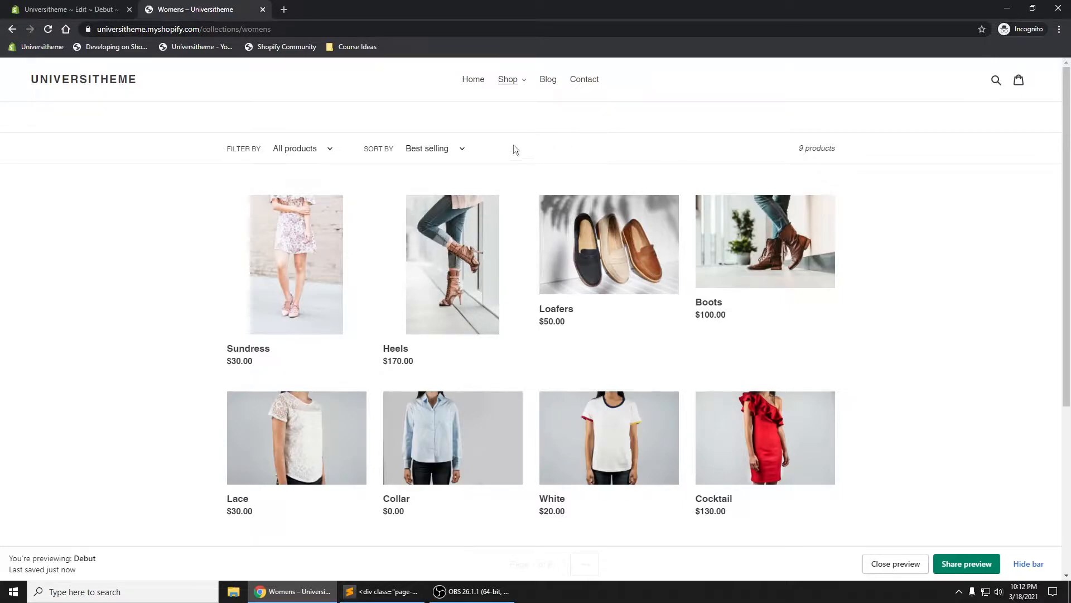
Save the template with the header block restored and reload the Womens page to confirm it returns
{"action": "left_click", "coordinate": [67, 9]}
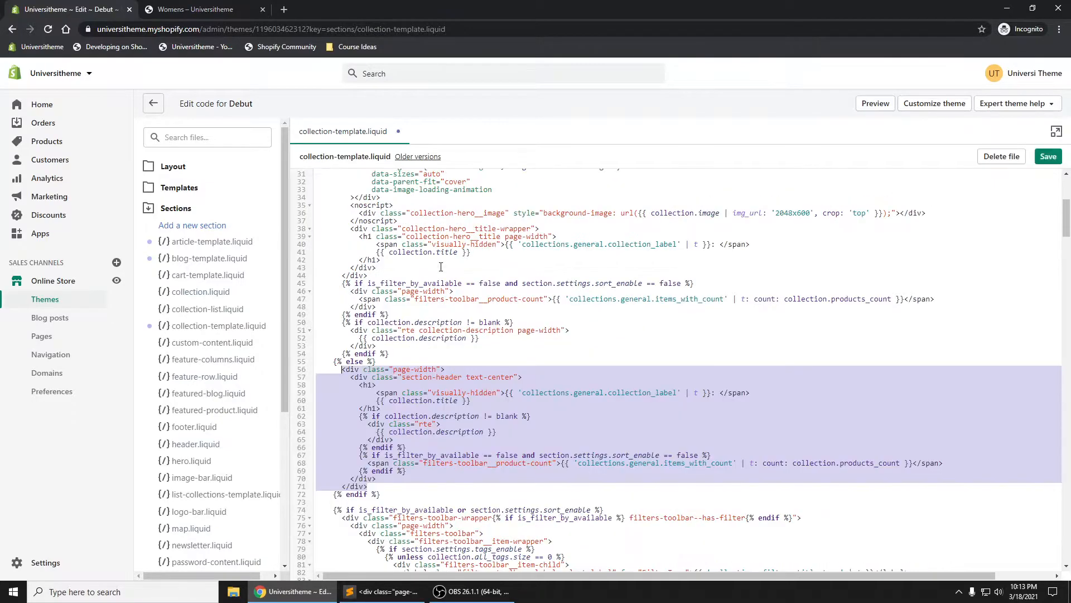
{"action": "left_click", "coordinate": [1048, 156]}
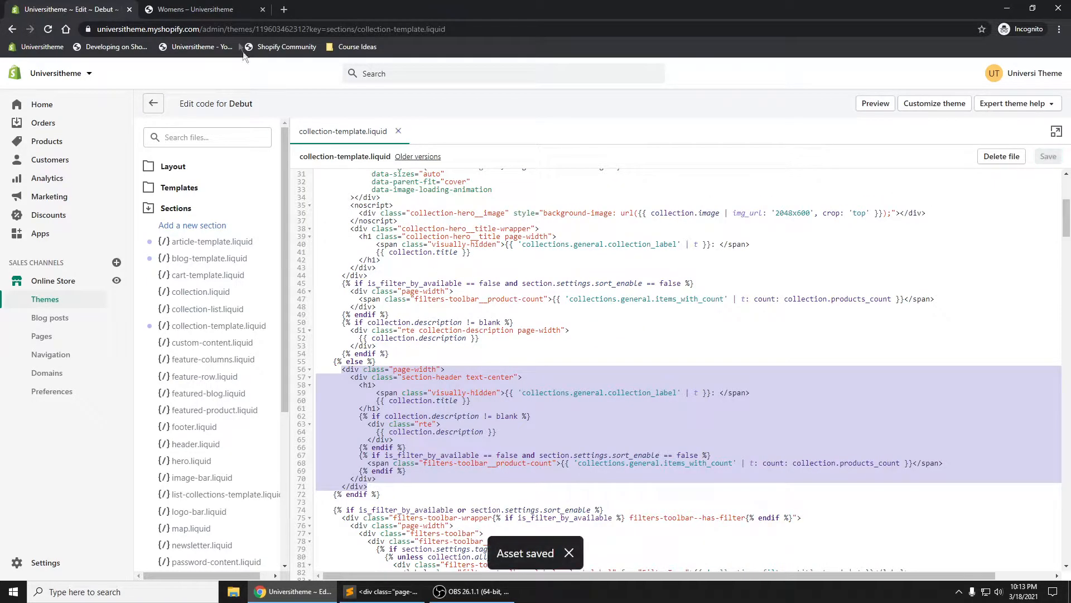
{"action": "left_click", "coordinate": [192, 9]}
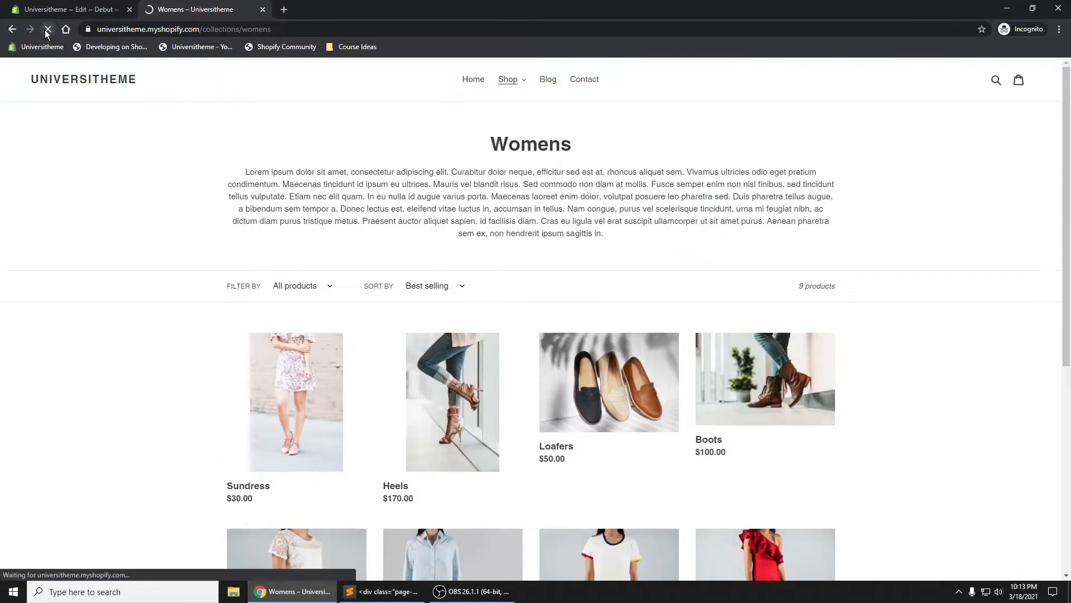
{"action": "left_click", "coordinate": [47, 29]}
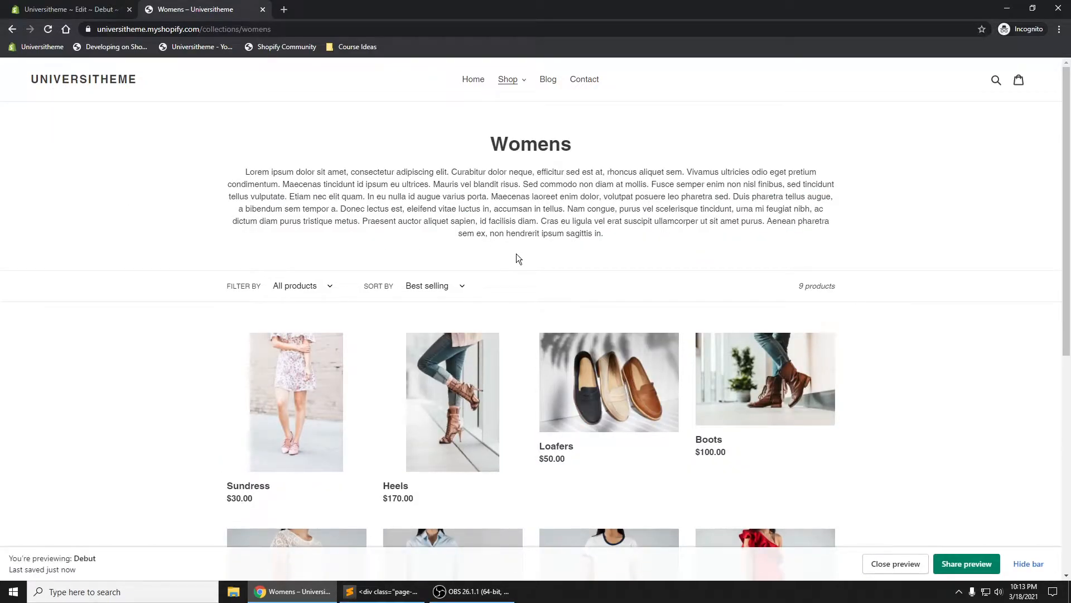
{"action": "mouse_move", "coordinate": [493, 220]}
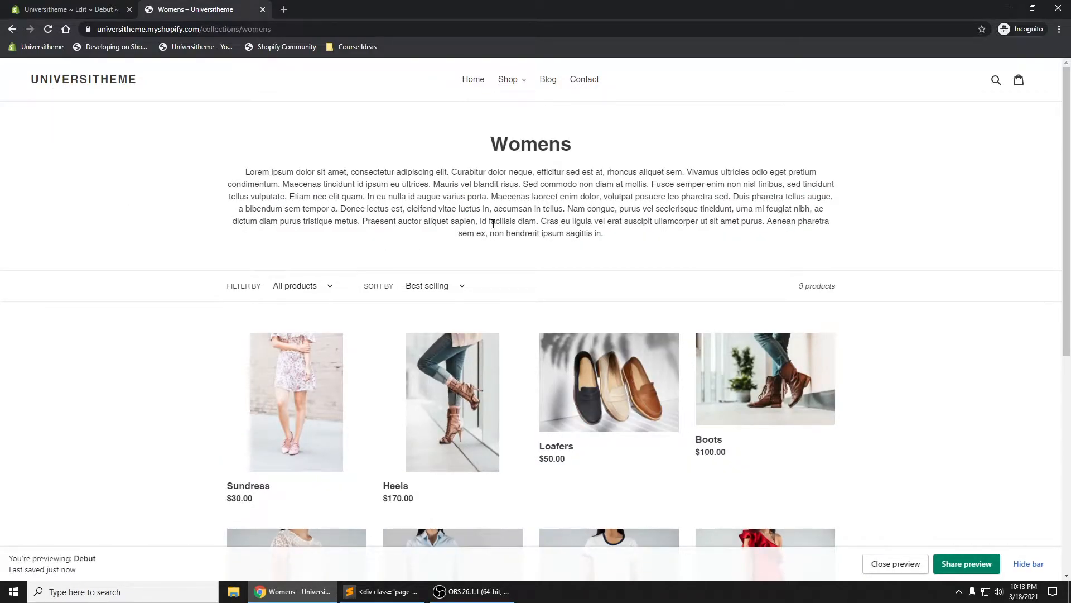
Copy the page-width header block and paste it after the pagination include before endpaginate
{"action": "left_click", "coordinate": [72, 9]}
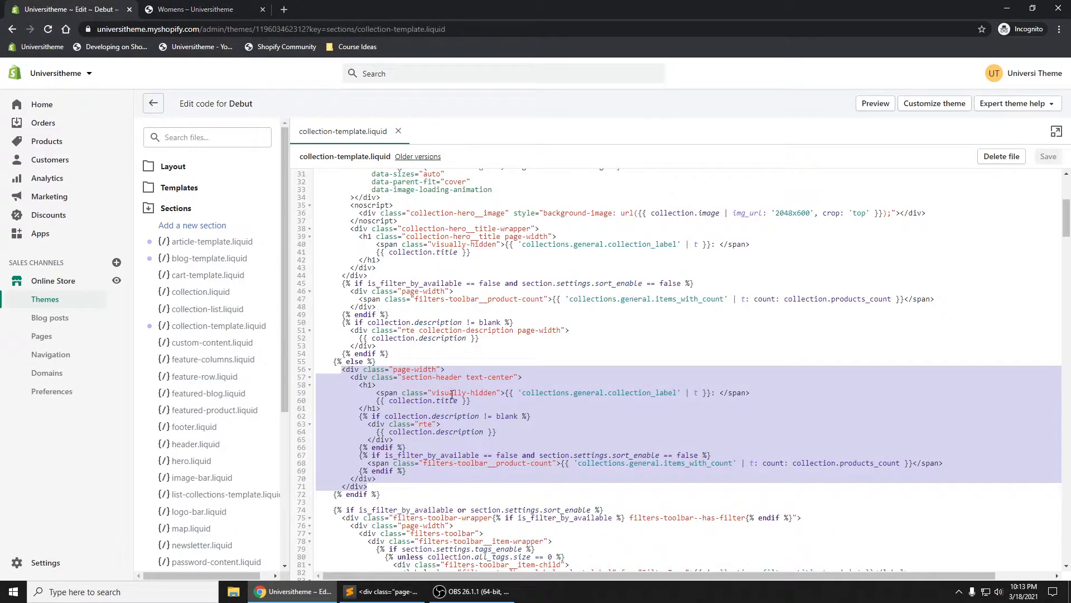
{"action": "scroll", "scroll_direction": "down", "scroll_amount": 3}
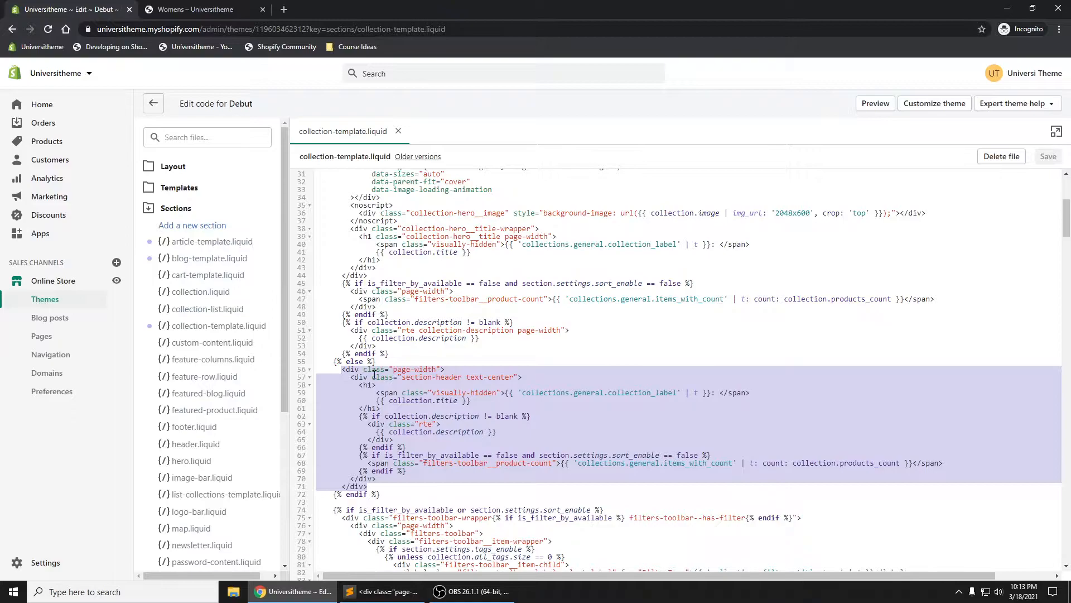
{"action": "scroll", "scroll_direction": "down", "scroll_amount": 3}
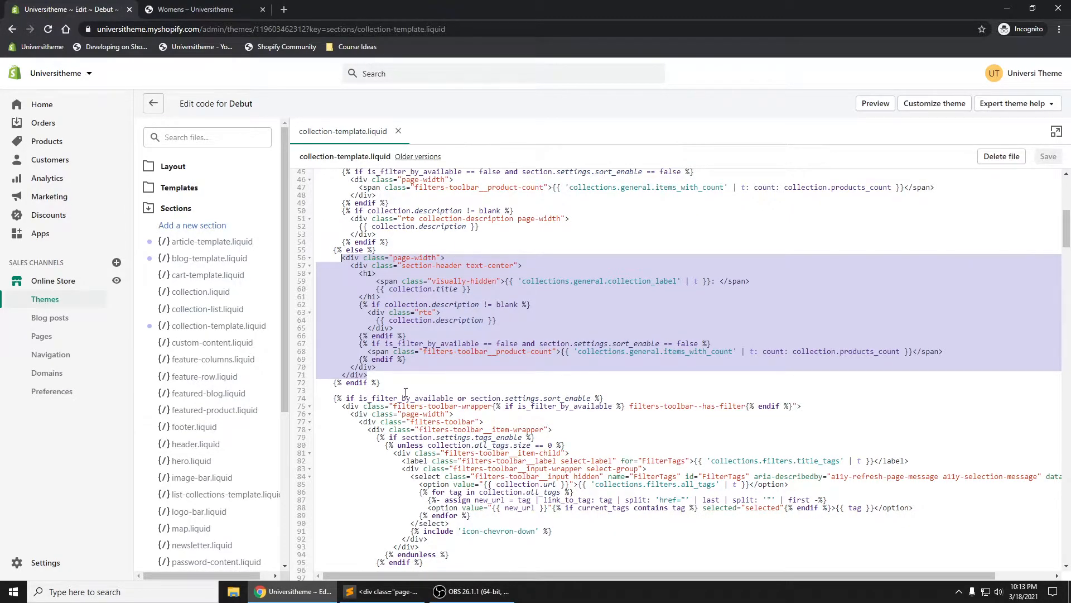
{"action": "left_click", "coordinate": [375, 375]}
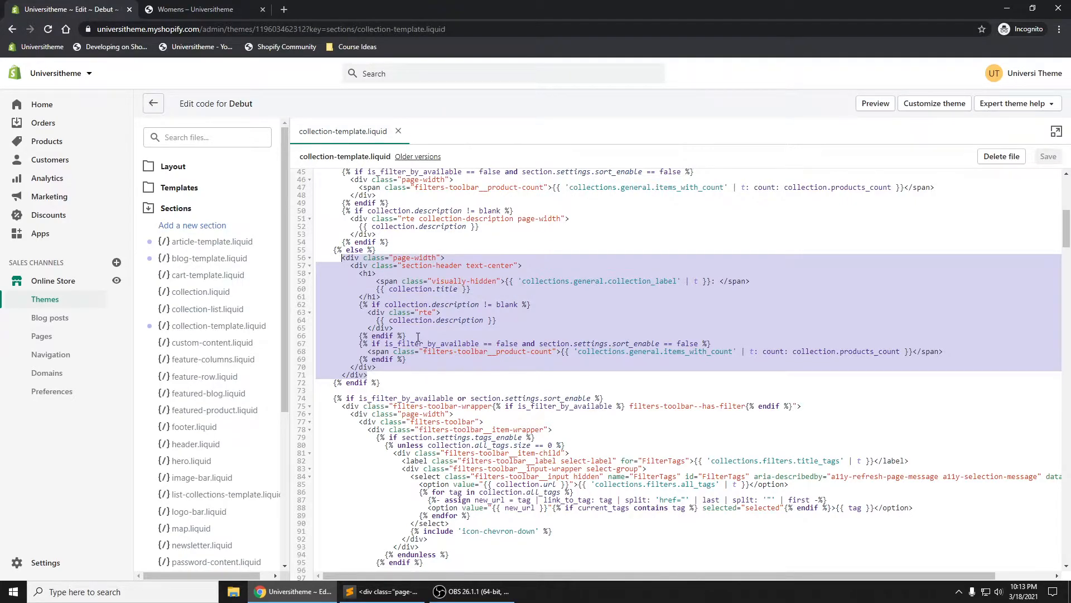
{"action": "scroll", "scroll_direction": "down", "scroll_amount": 3}
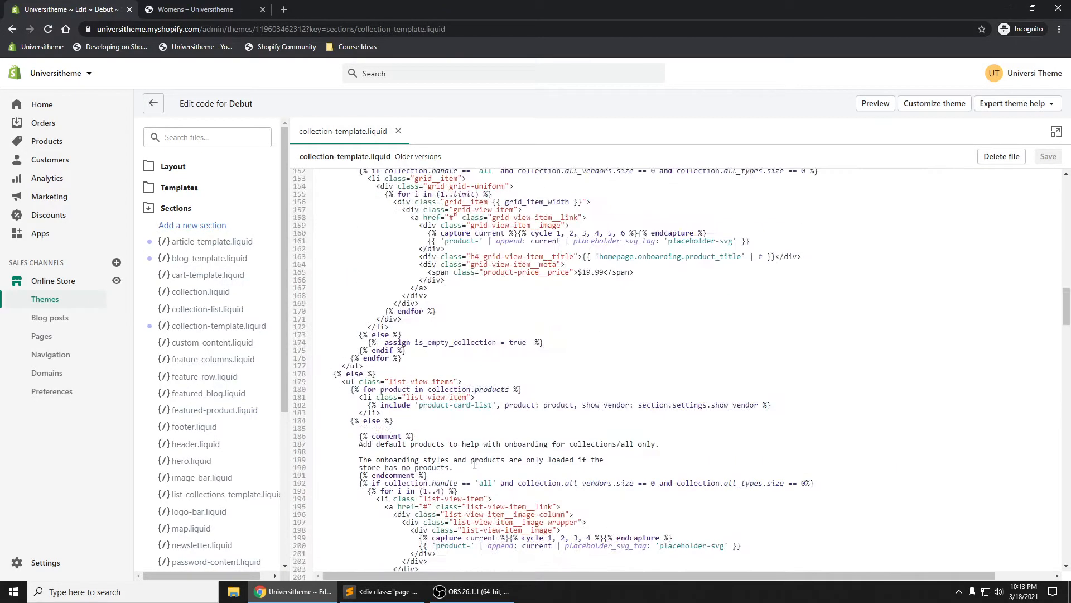
{"action": "scroll", "scroll_direction": "down", "scroll_amount": 3}
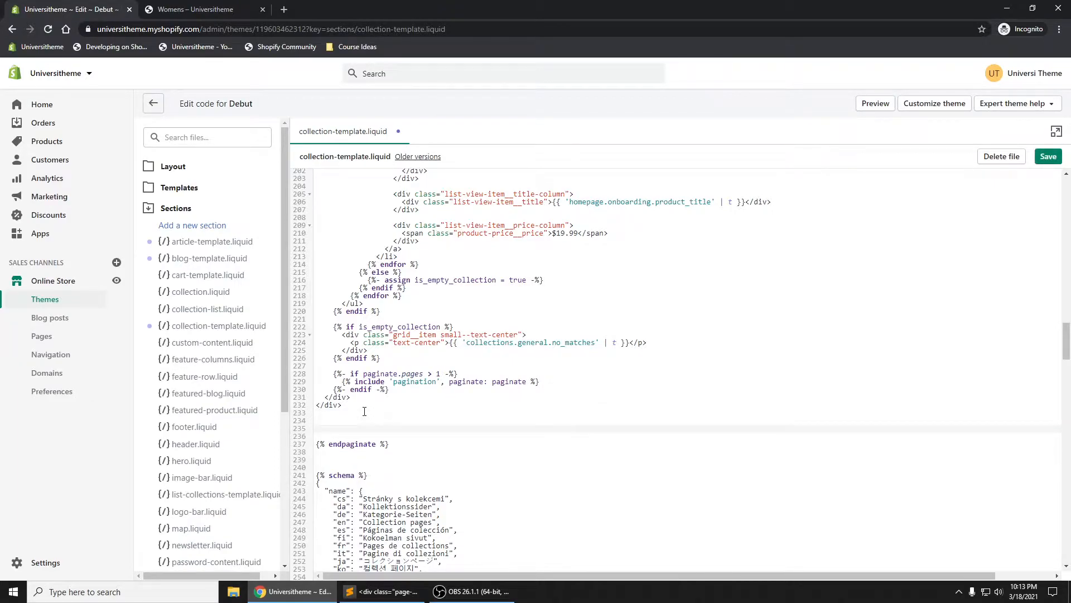
Delete the h1 title lines from the pasted block, leaving description and product count
{"action": "scroll", "scroll_direction": "down", "scroll_amount": 3}
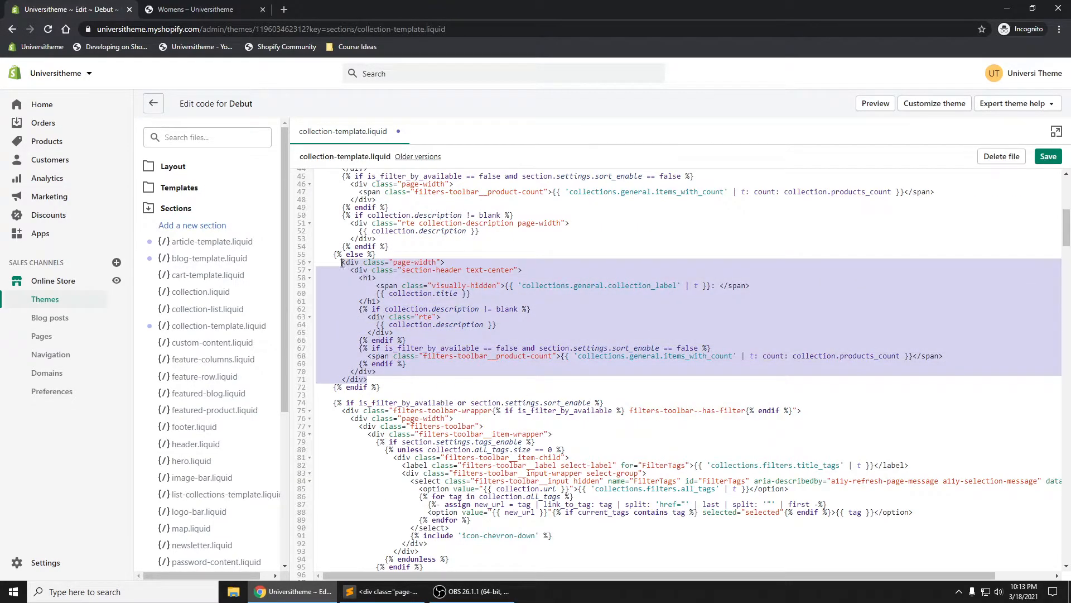
{"action": "scroll", "scroll_direction": "down", "scroll_amount": 3}
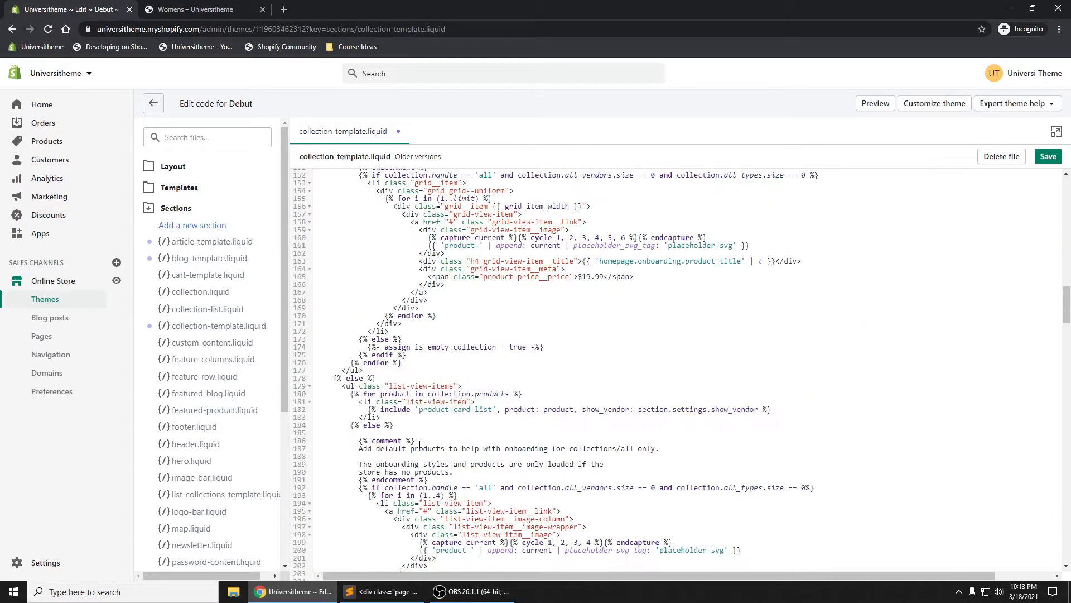
{"action": "scroll", "scroll_direction": "down", "scroll_amount": 3}
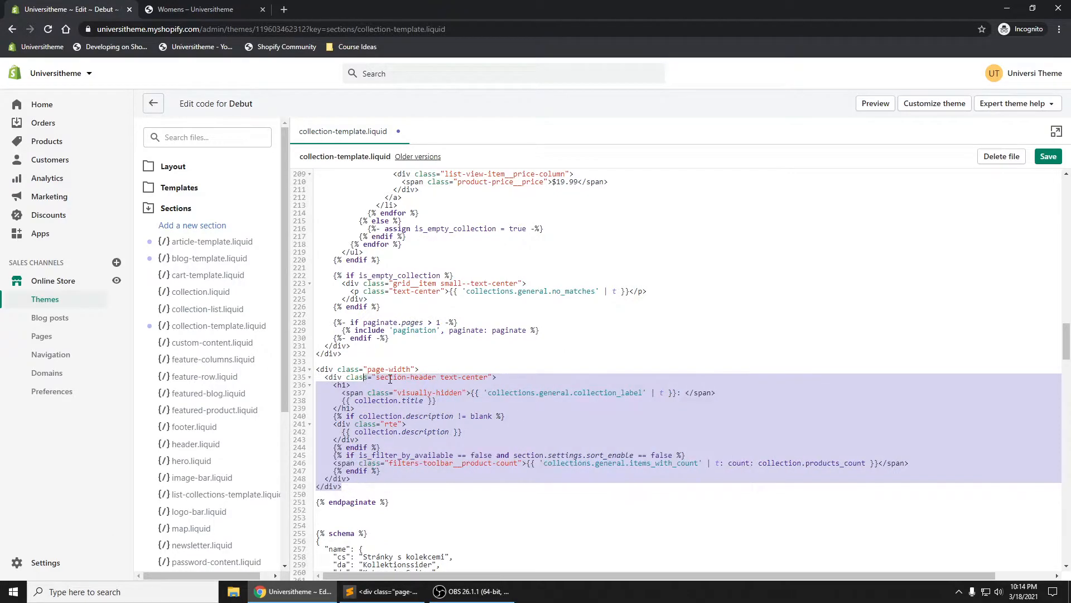
{"action": "left_click", "coordinate": [1049, 157]}
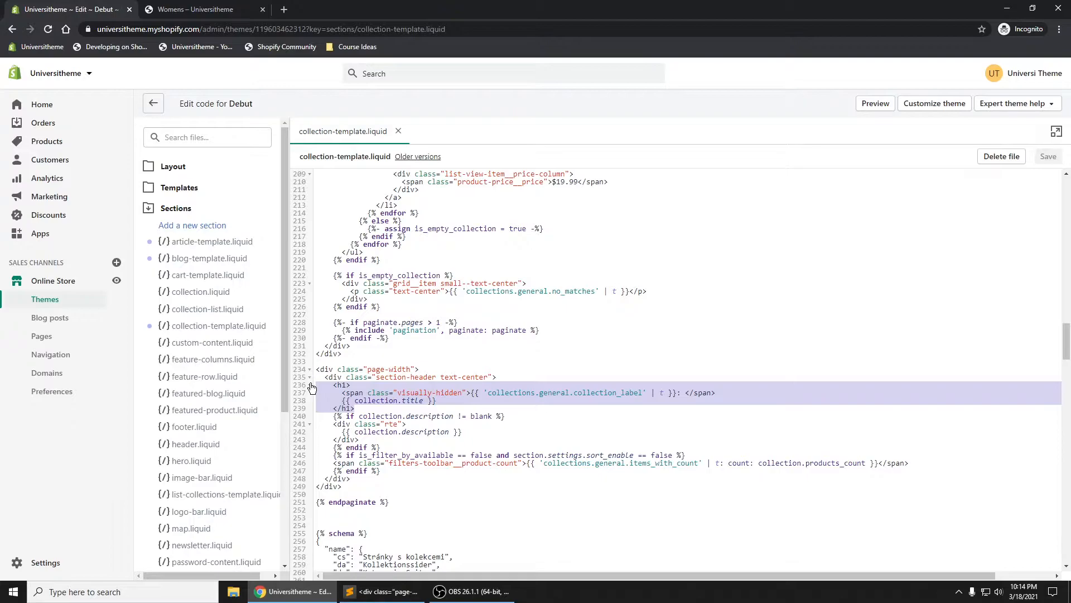
{"action": "key", "text": "Delete"}
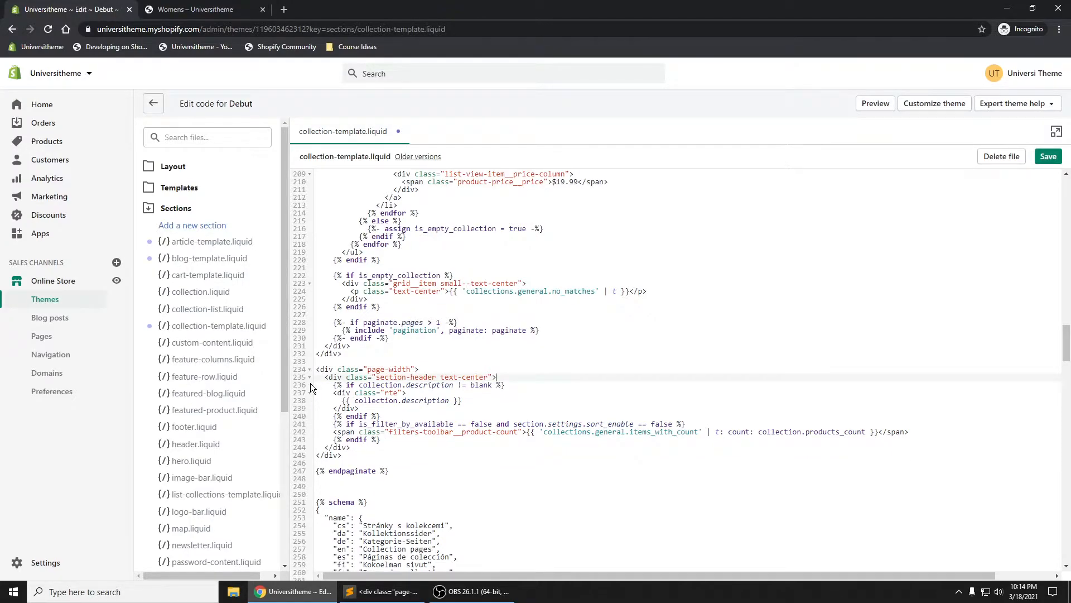
Save the template and check the Womens preview, where the description still sits above the grid
{"action": "left_click", "coordinate": [195, 9]}
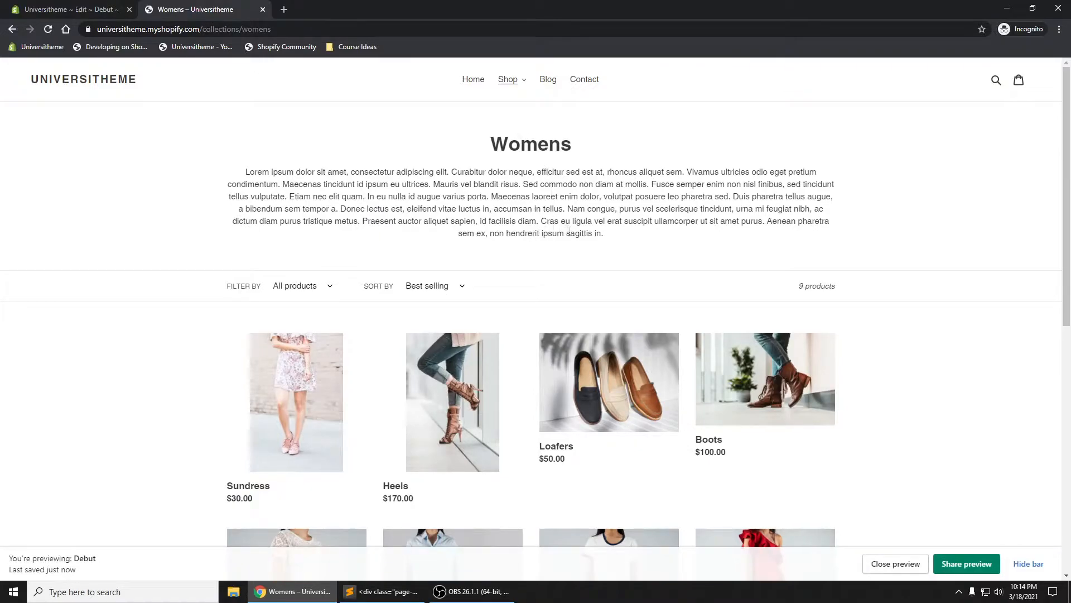
{"action": "left_click_drag", "start_coordinate": [403, 172], "coordinate": [603, 233]}
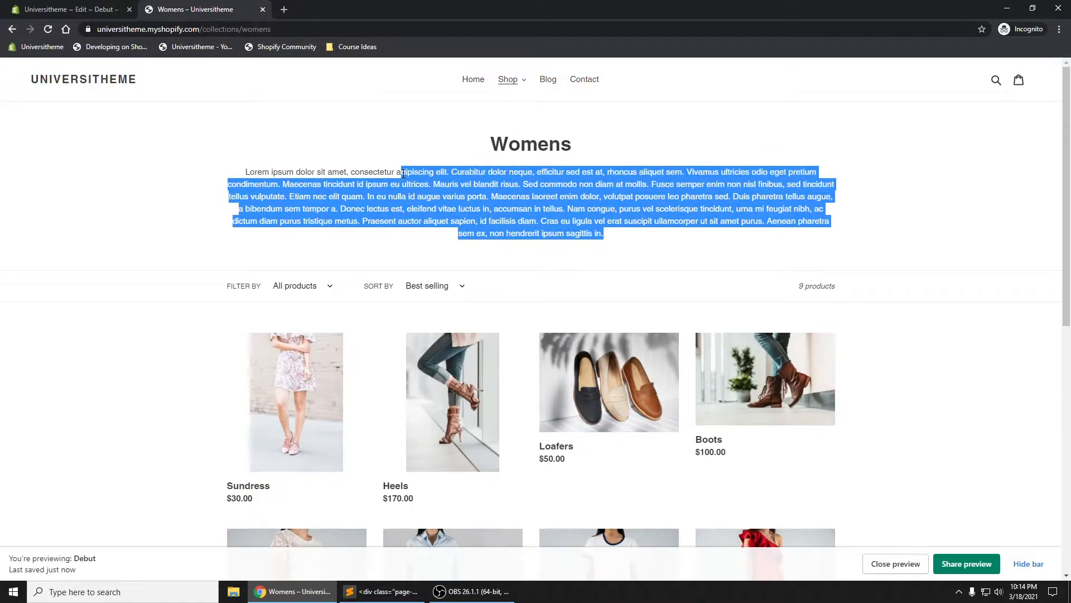
{"action": "left_click", "coordinate": [55, 8]}
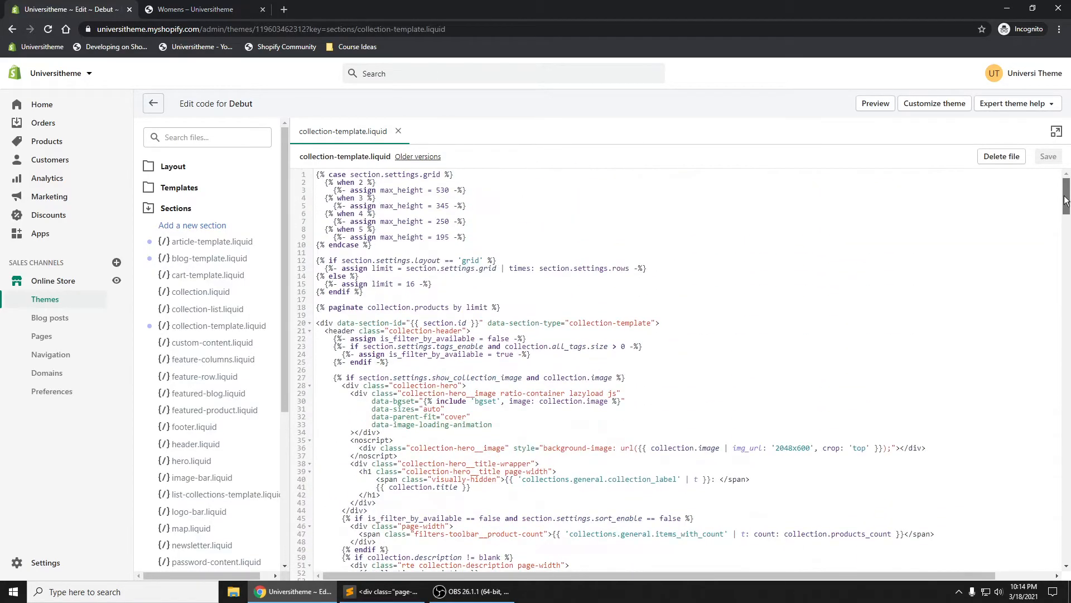
Remove the description block from the top header markup and save
{"action": "scroll", "scroll_direction": "down", "scroll_amount": 3}
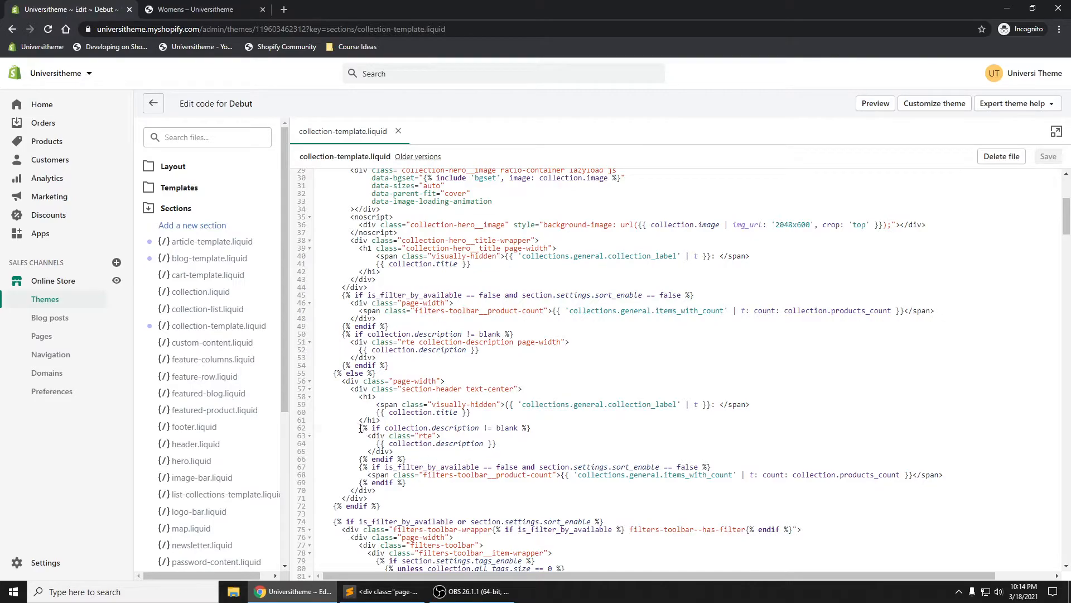
{"action": "left_click_drag", "start_coordinate": [360, 428], "coordinate": [395, 490]}
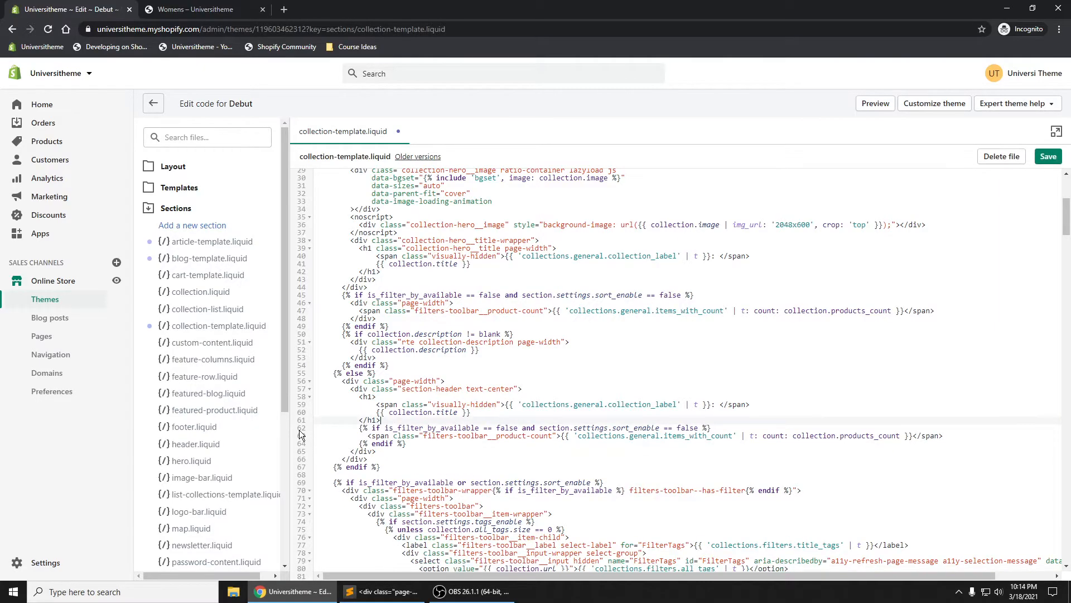
{"action": "left_click", "coordinate": [1048, 156]}
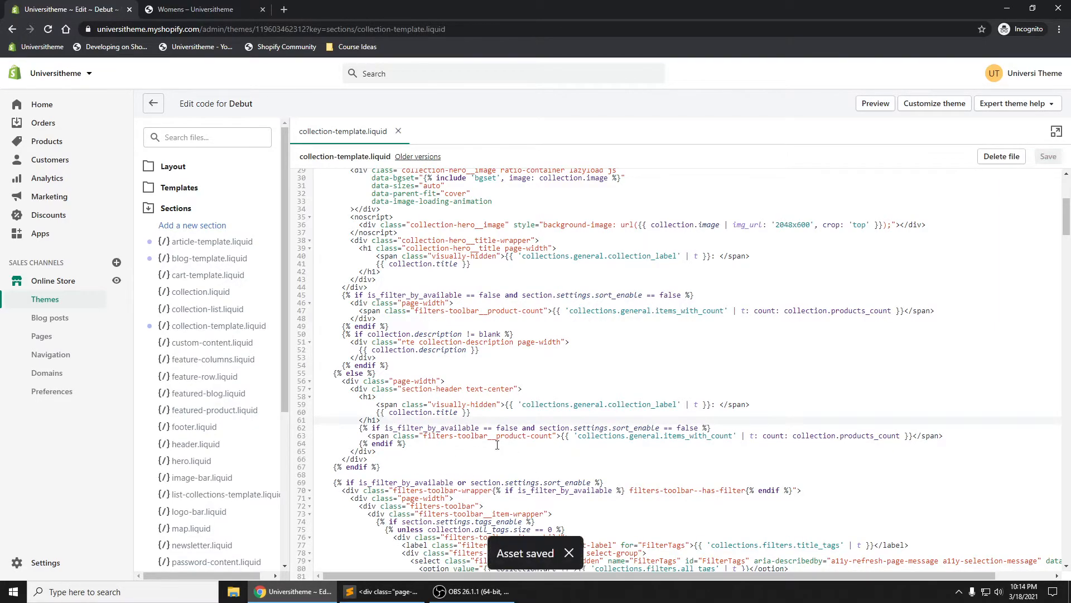
Remove the product-count lines from the moved block below pagination and save
{"action": "scroll", "scroll_direction": "down", "scroll_amount": 3}
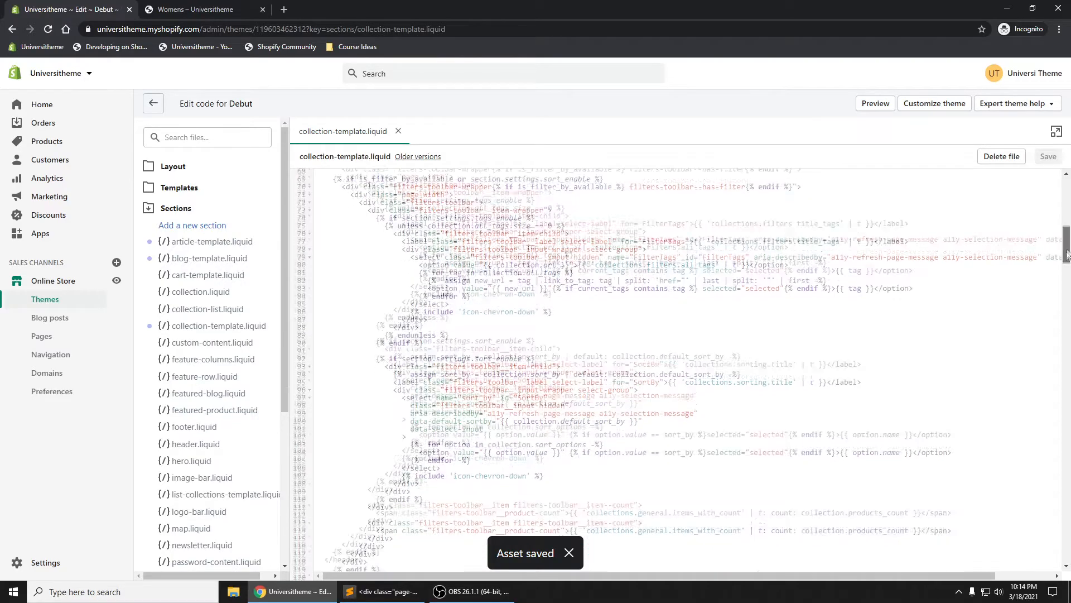
{"action": "scroll", "scroll_direction": "down", "scroll_amount": 3}
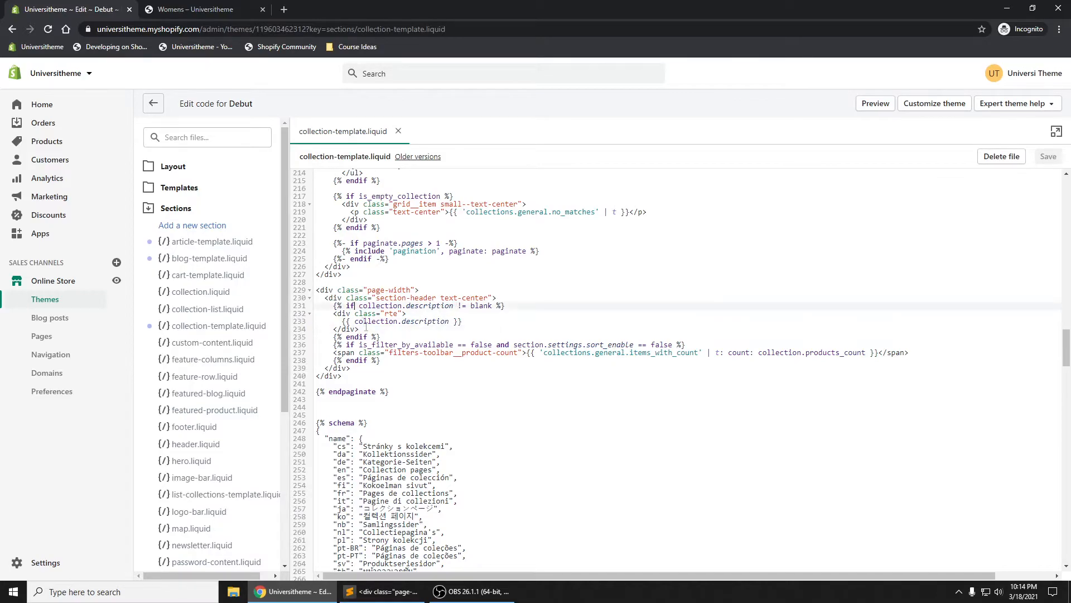
{"action": "left_click_drag", "start_coordinate": [331, 344], "coordinate": [382, 361]}
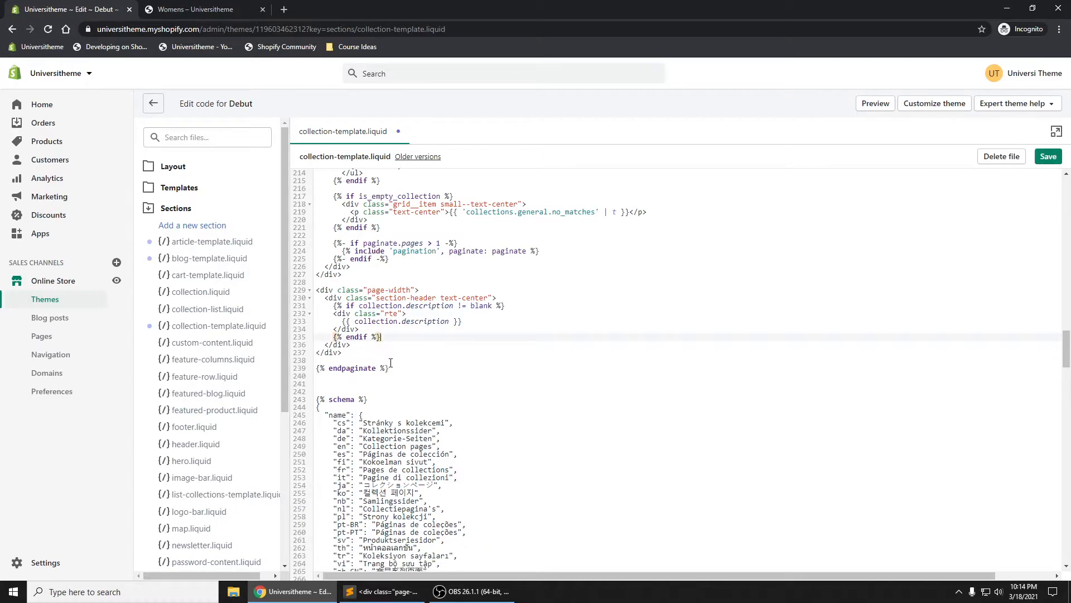
{"action": "left_click", "coordinate": [1049, 156]}
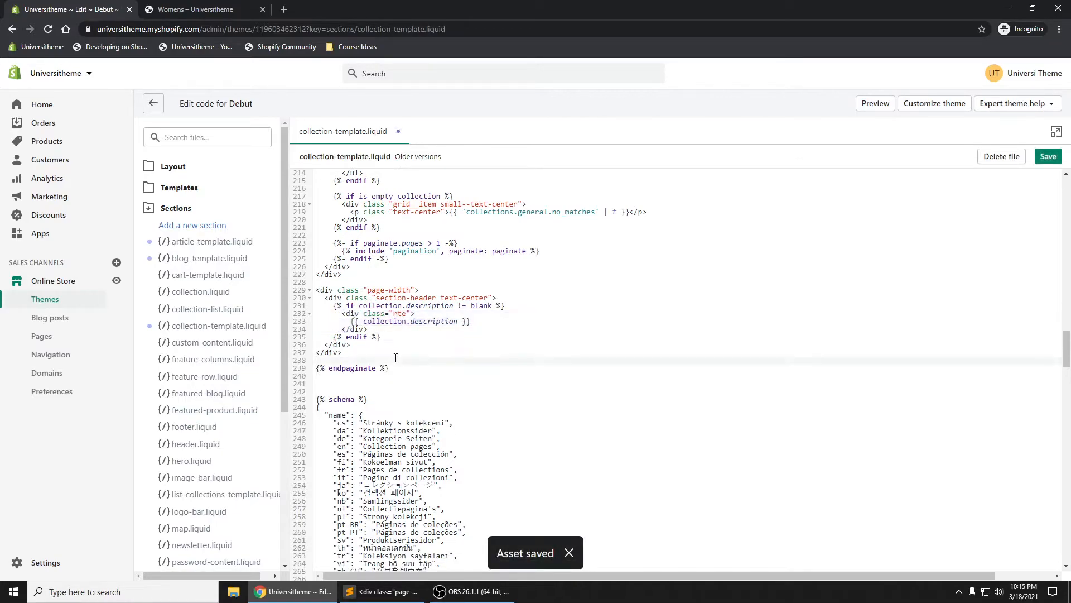
{"action": "left_click", "coordinate": [1048, 157]}
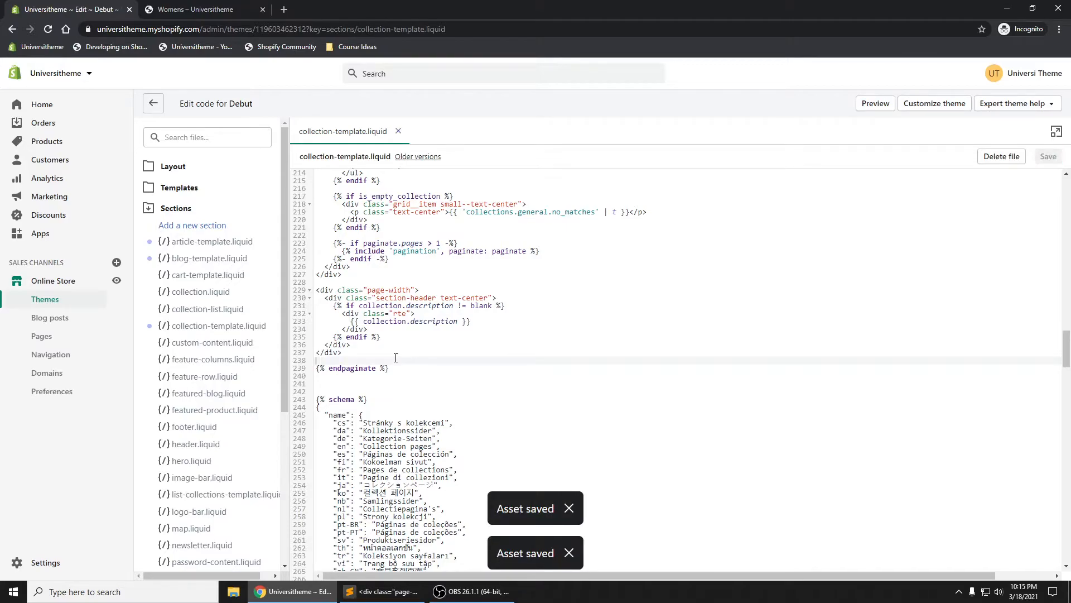
Confirm the Womens preview shows the description under the pagination, then add a blank line above the rte div
{"action": "left_click", "coordinate": [198, 9]}
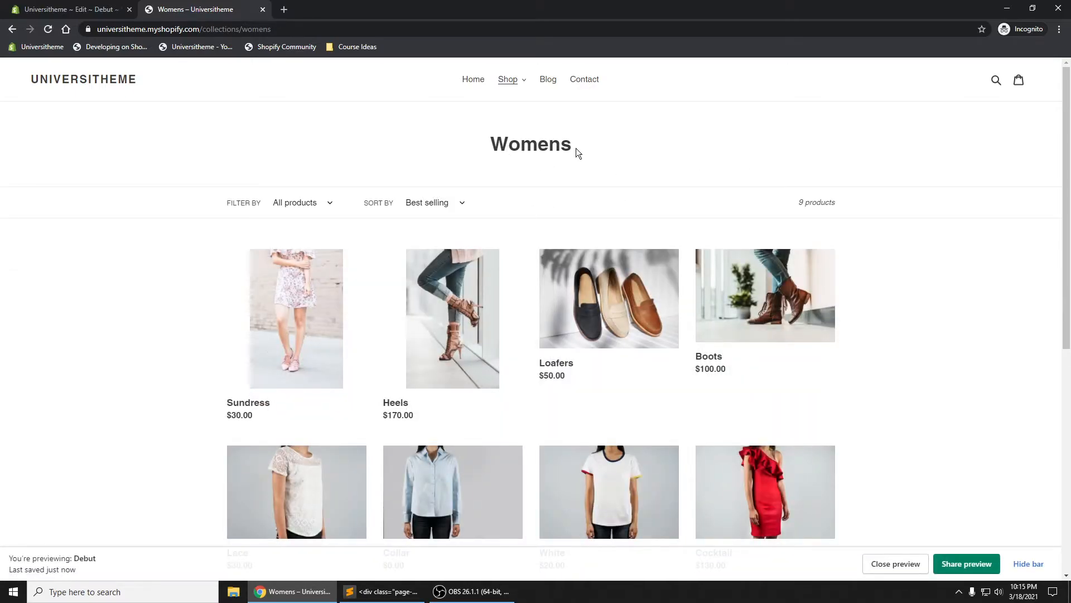
{"action": "scroll", "scroll_direction": "down", "scroll_amount": 3}
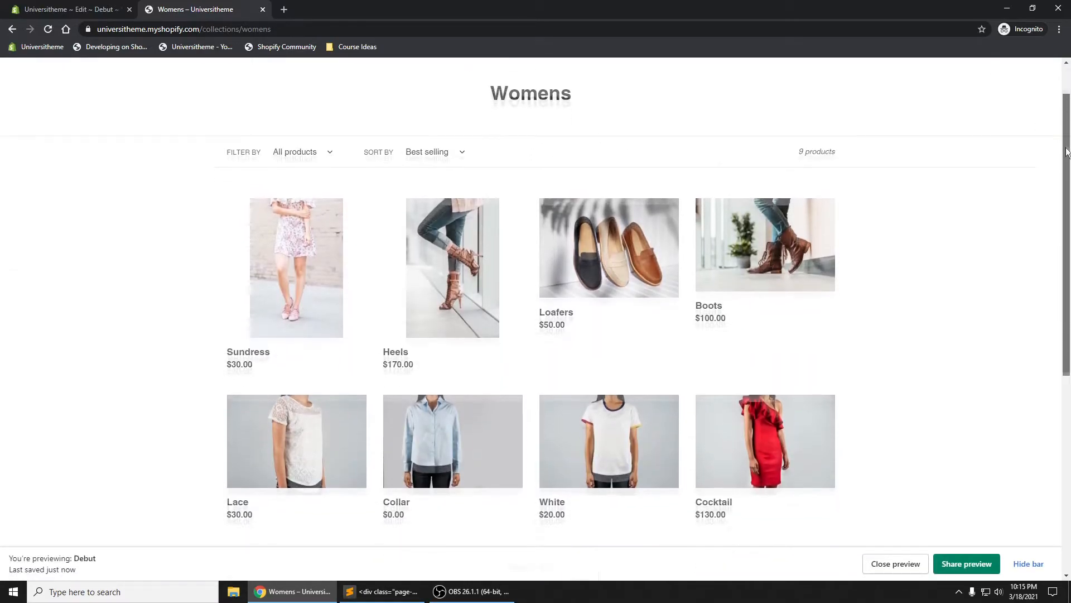
{"action": "scroll", "scroll_direction": "down", "scroll_amount": 3}
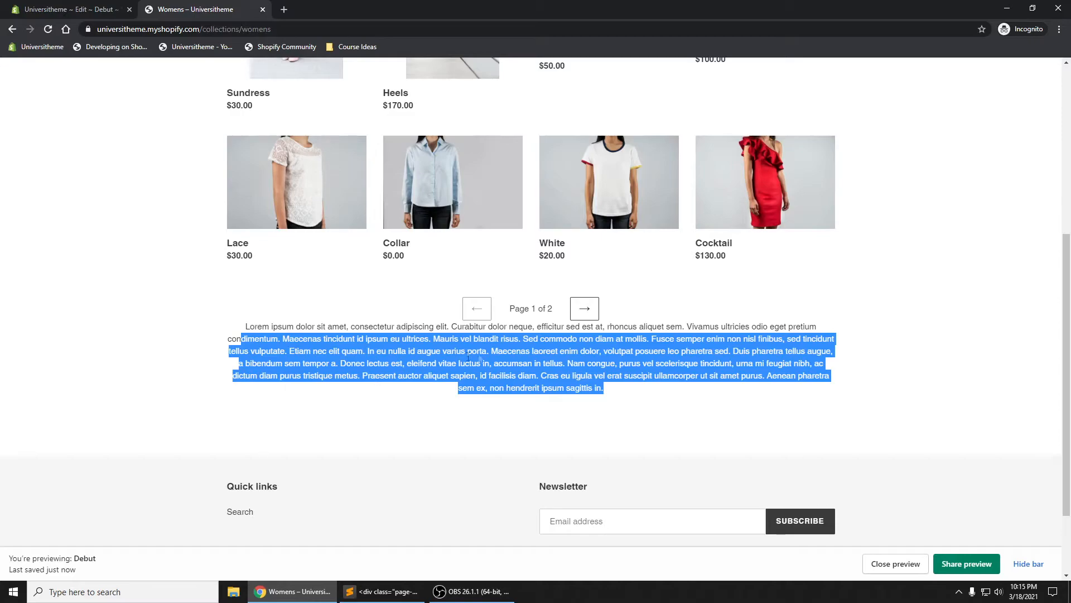
{"action": "mouse_move", "coordinate": [560, 313]}
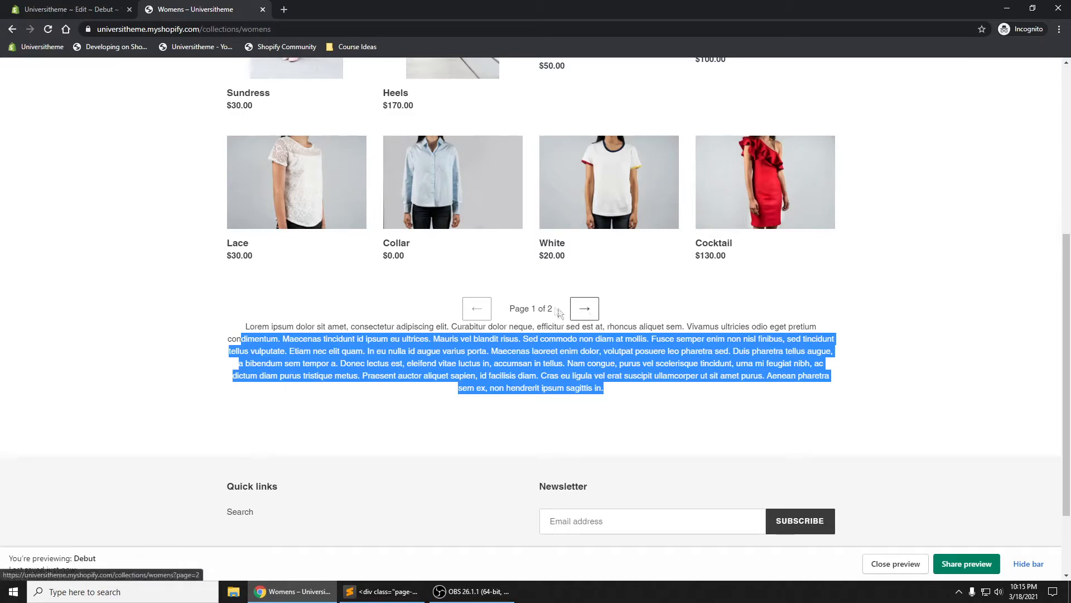
{"action": "left_click", "coordinate": [67, 9]}
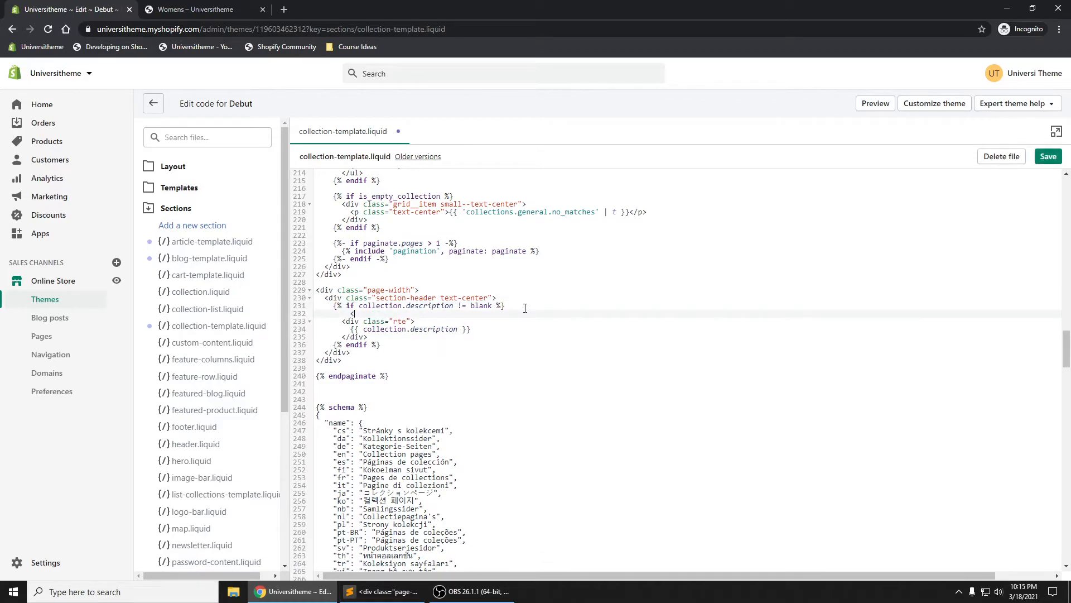
Insert an <hr> horizontal rule above the description block and save the template
{"action": "type", "text": "<hr>"}
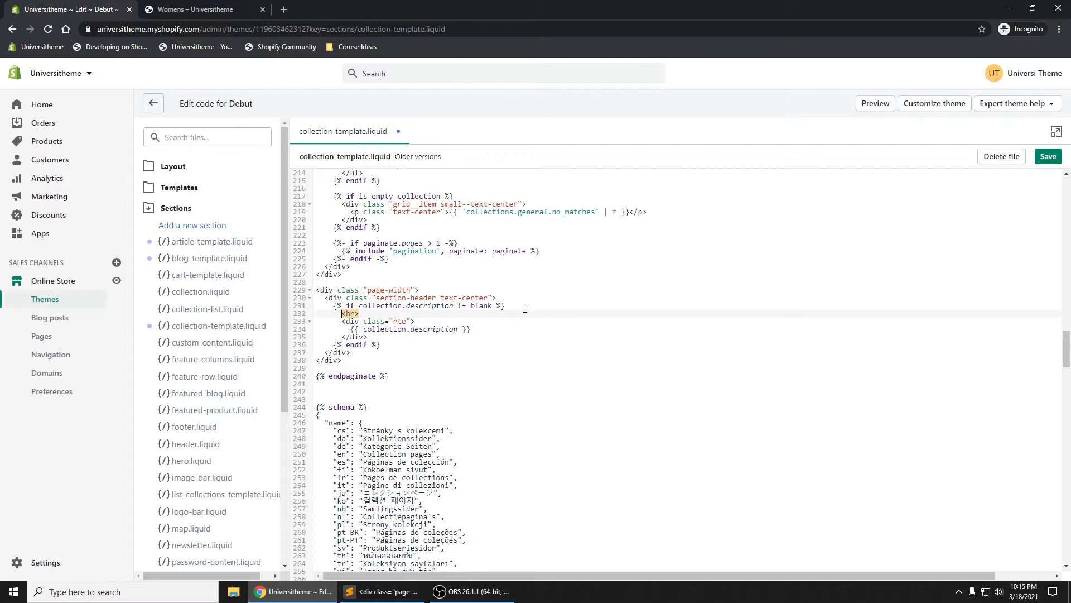
{"action": "left_click", "coordinate": [1047, 157]}
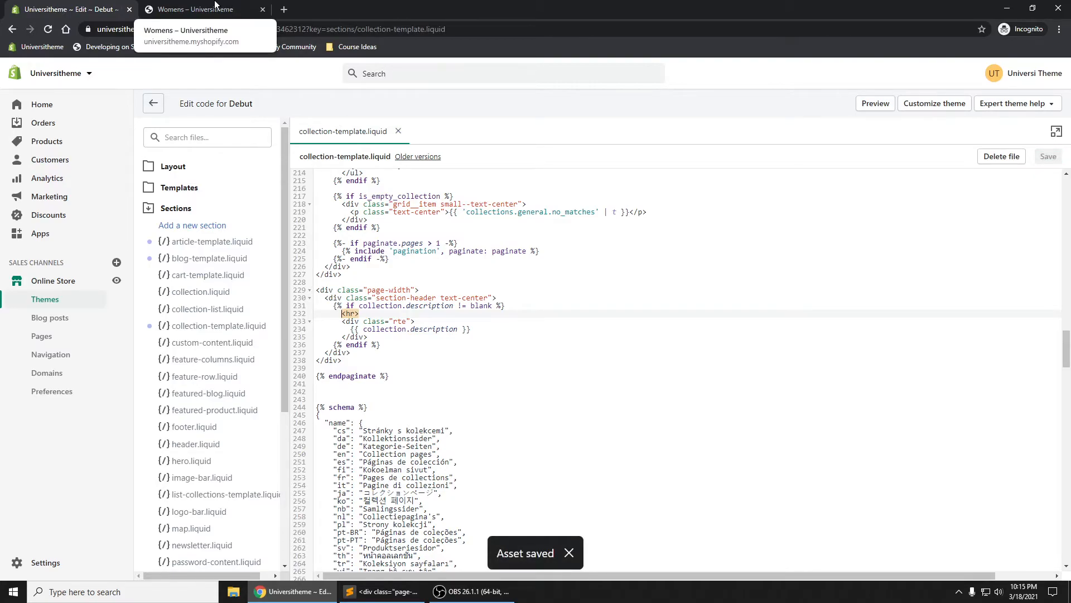
Verify the Womens page shows a horizontal rule above the description under the pagination
{"action": "left_click", "coordinate": [196, 9]}
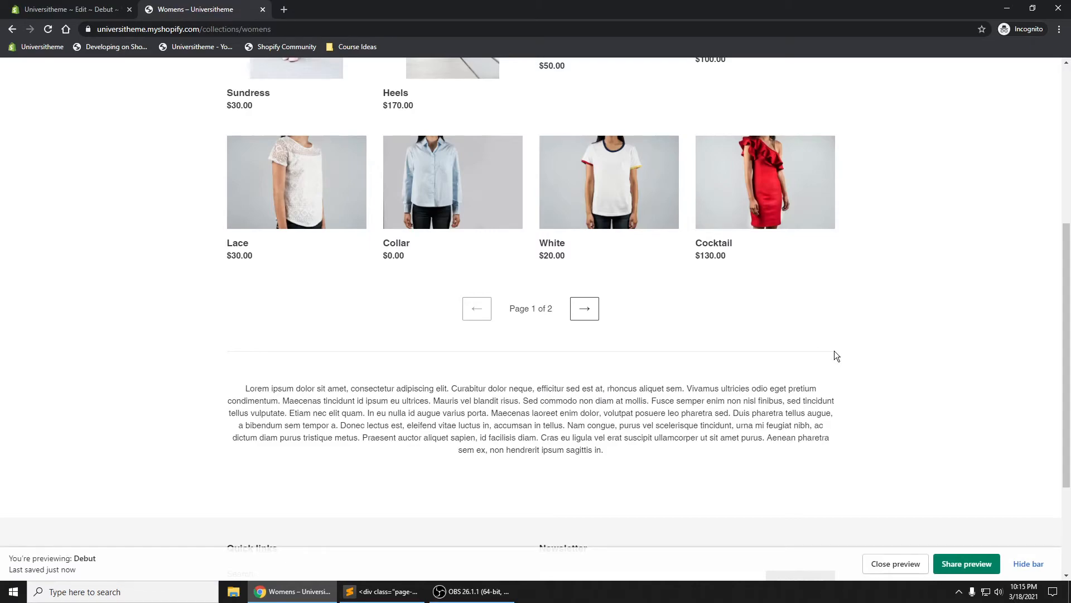
{"action": "mouse_move", "coordinate": [284, 361]}
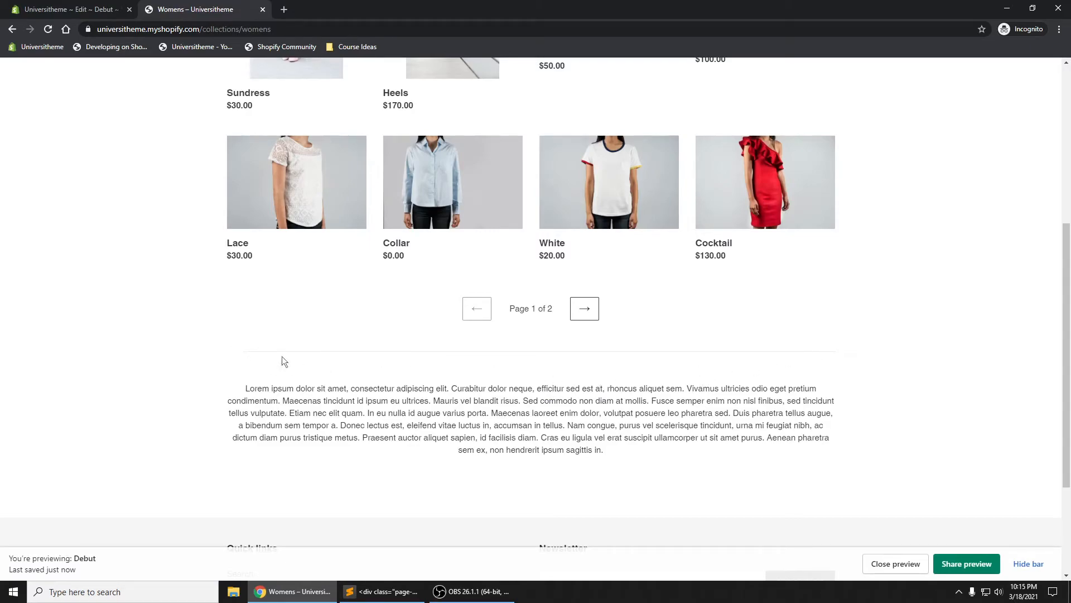
{"action": "mouse_move", "coordinate": [808, 360]}
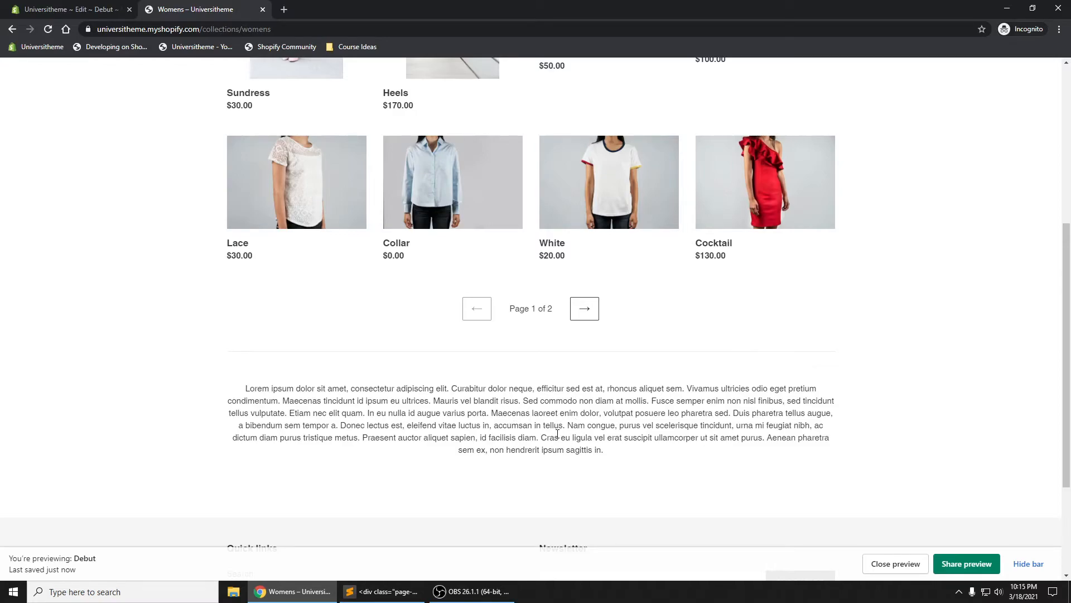
{"action": "mouse_move", "coordinate": [561, 437]}
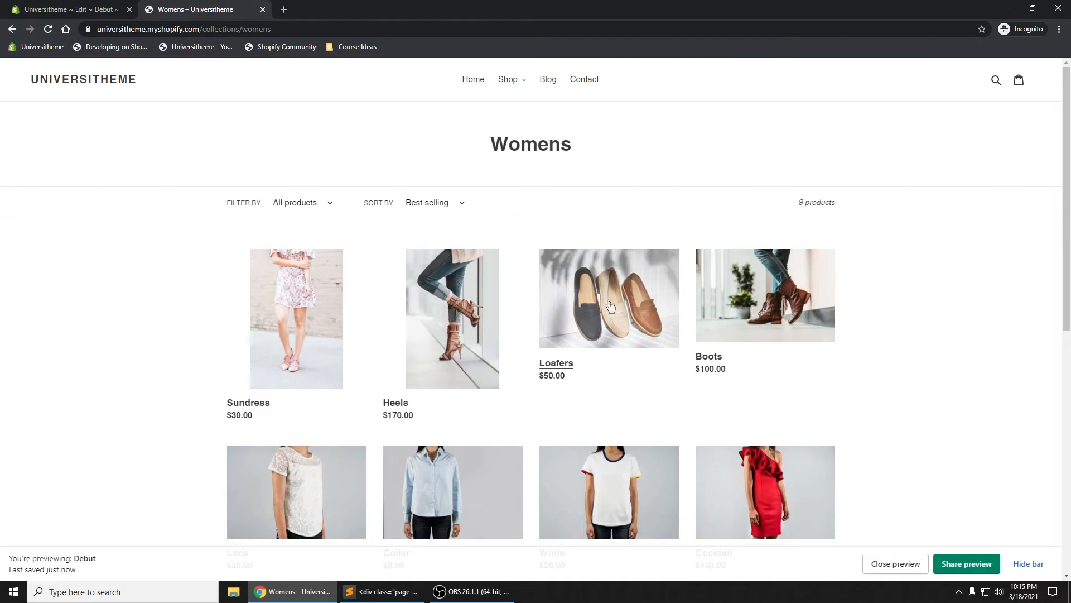
{"action": "mouse_move", "coordinate": [589, 205]}
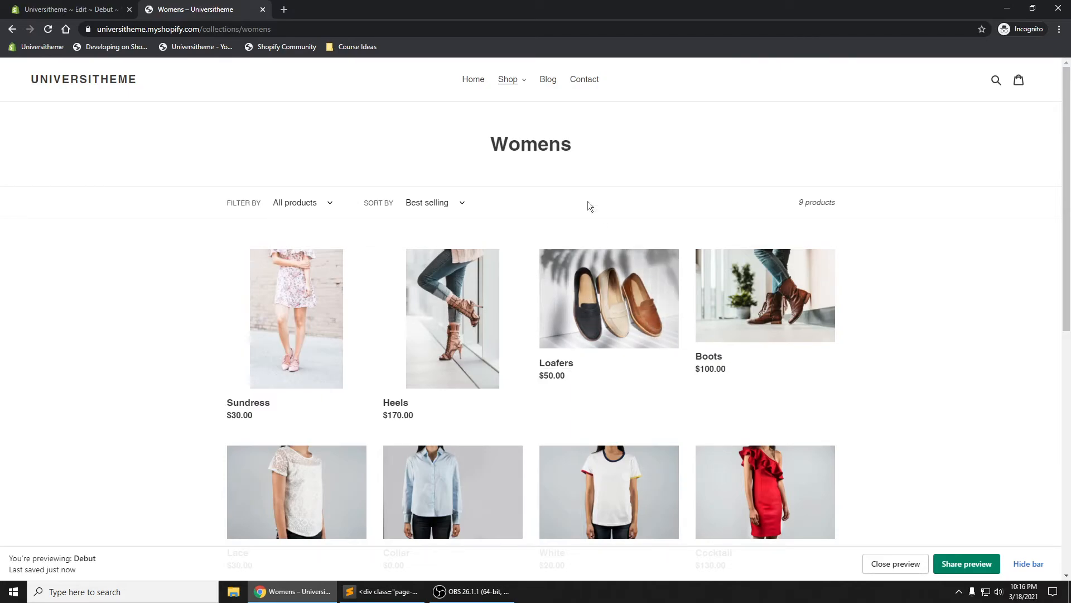
{"action": "mouse_move", "coordinate": [804, 354]}
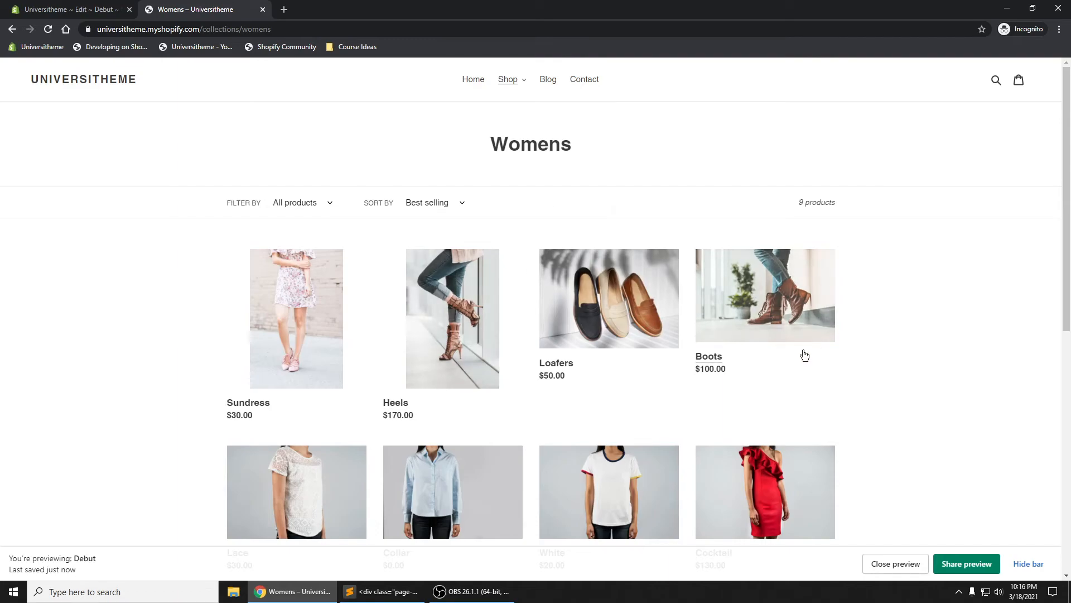
{"action": "mouse_move", "coordinate": [514, 346]}
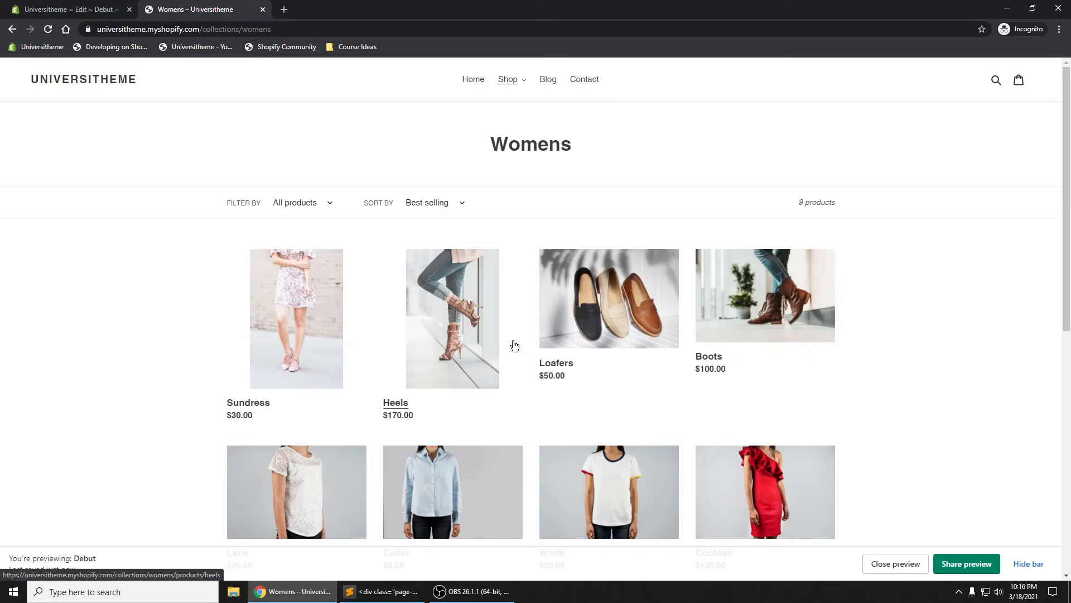
{"action": "scroll", "scroll_direction": "down", "scroll_amount": 3}
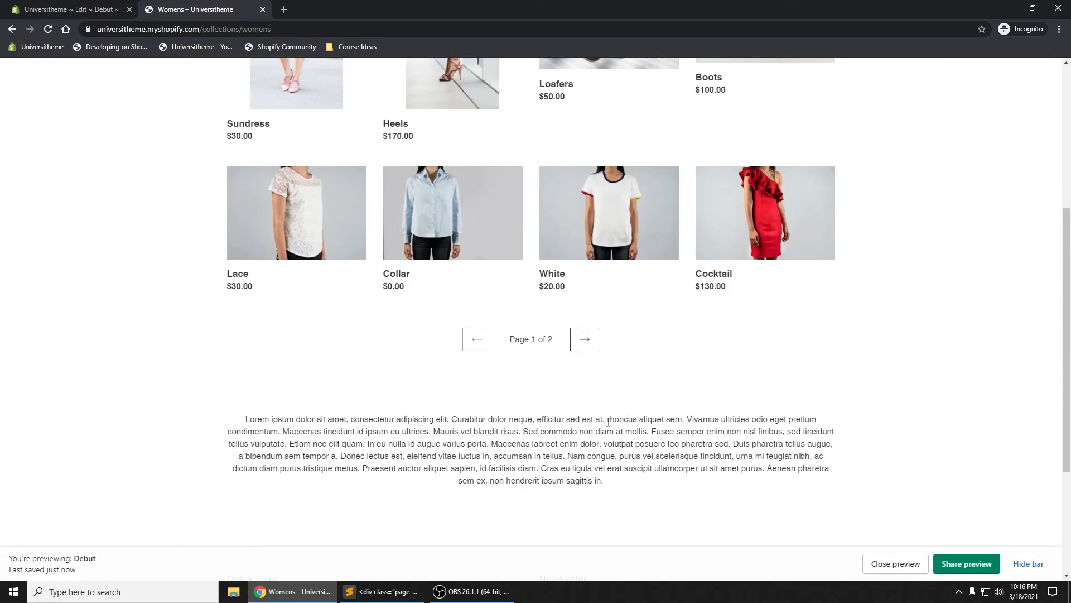
{"action": "mouse_move", "coordinate": [754, 483]}
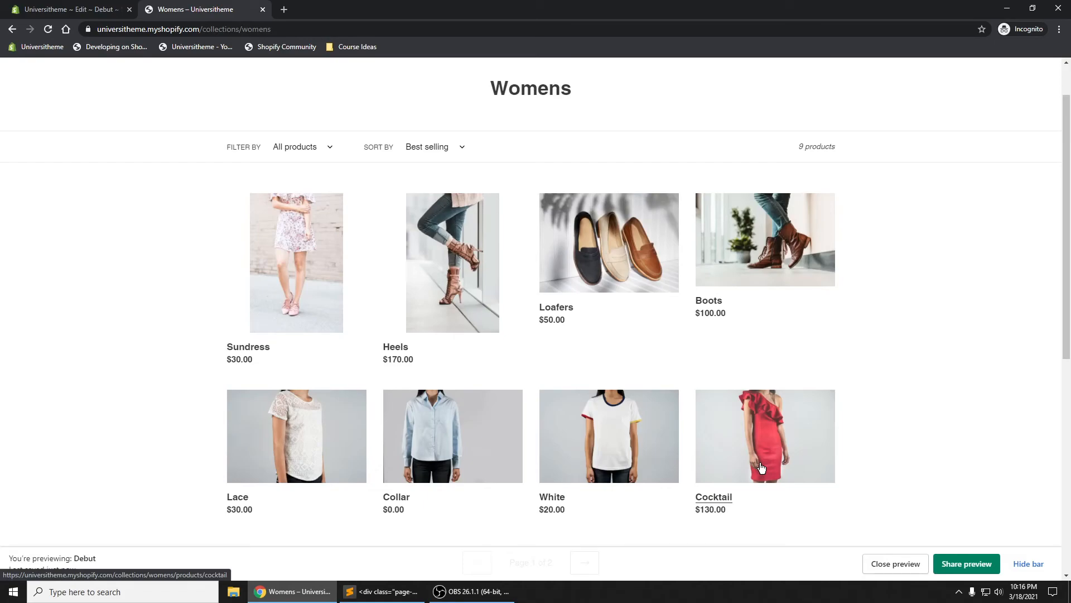
{"action": "left_click", "coordinate": [64, 9]}
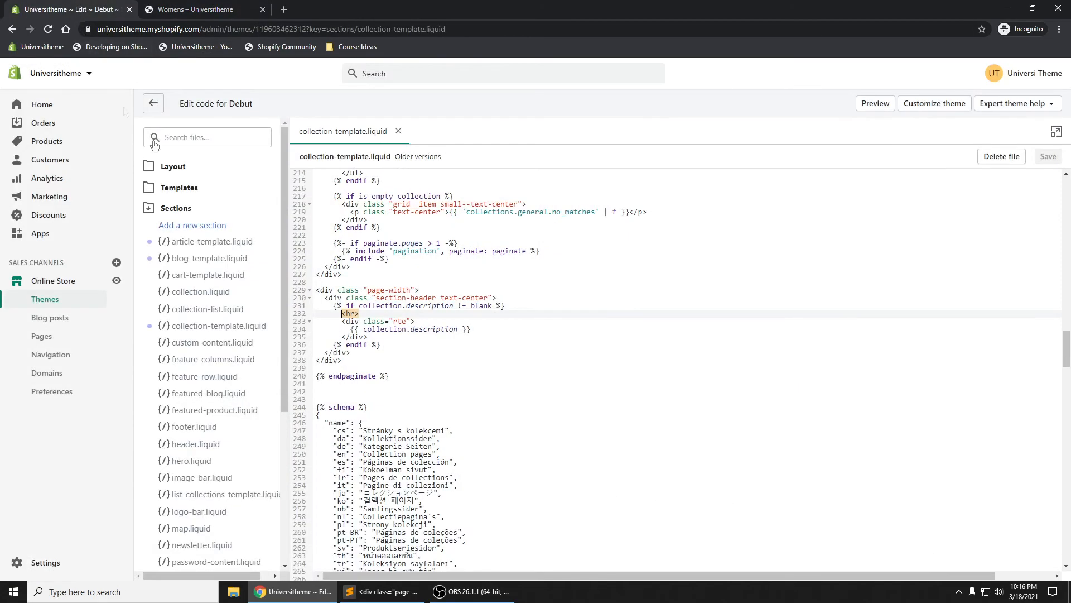